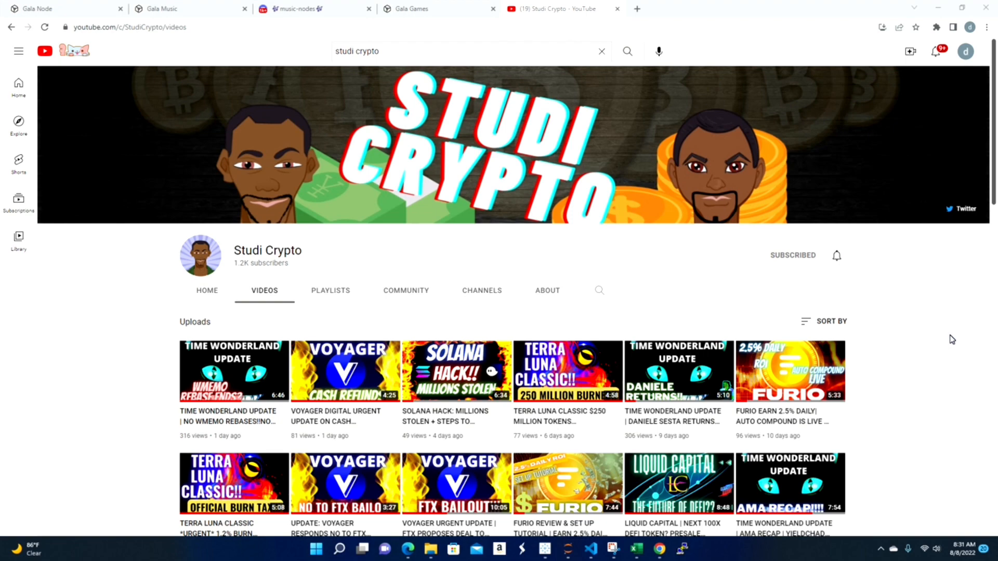
# Step: Switch from the Studi Crypto YouTube channel to the Gala Music homepage tab
pyautogui.click(184, 8)
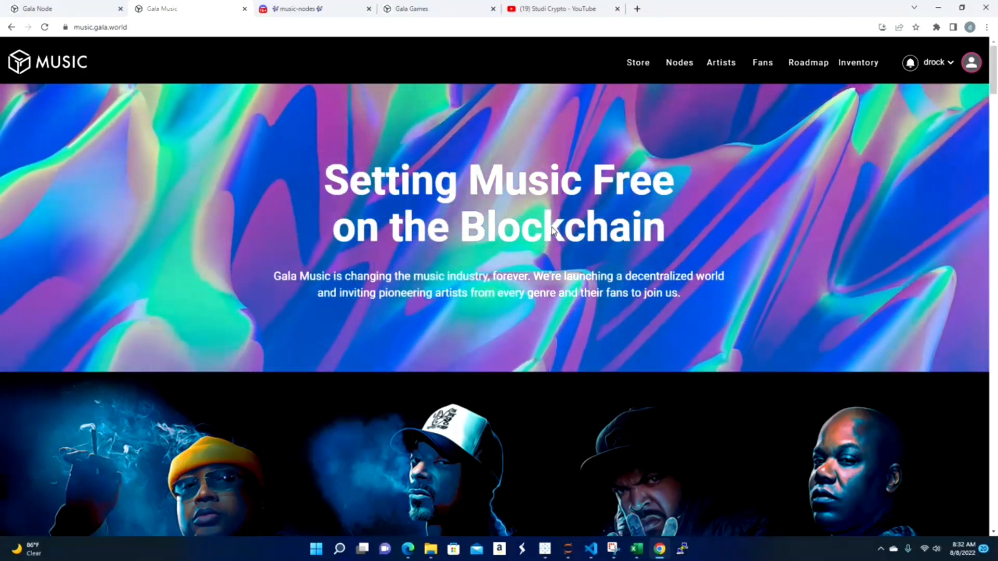
pyautogui.scroll(-3)
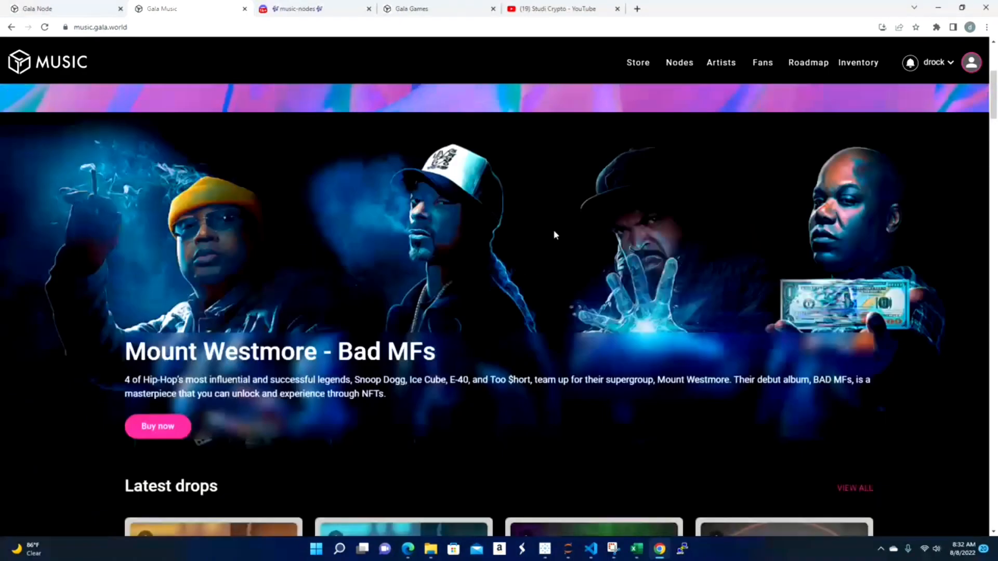
pyautogui.scroll(-3)
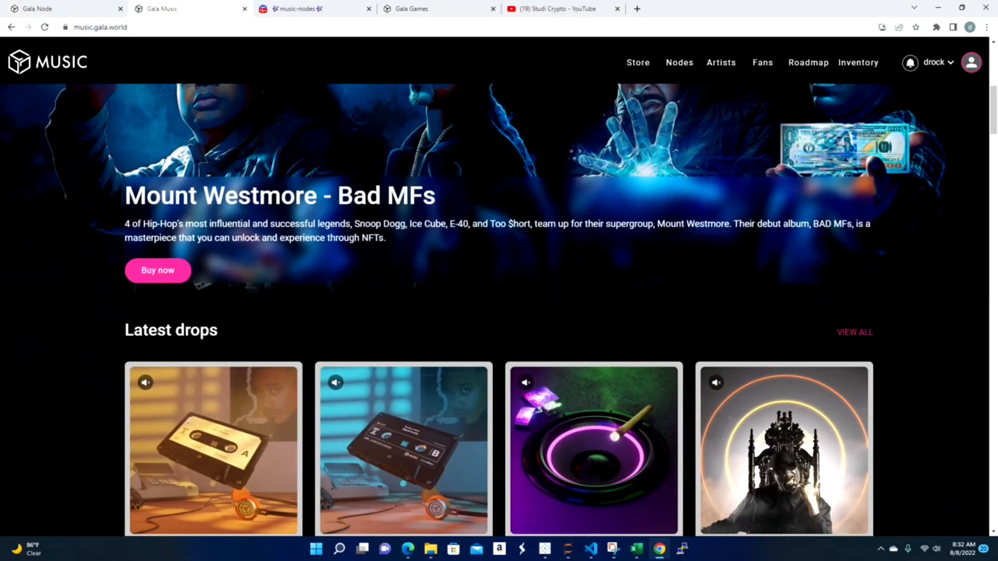
pyautogui.scroll(-3)
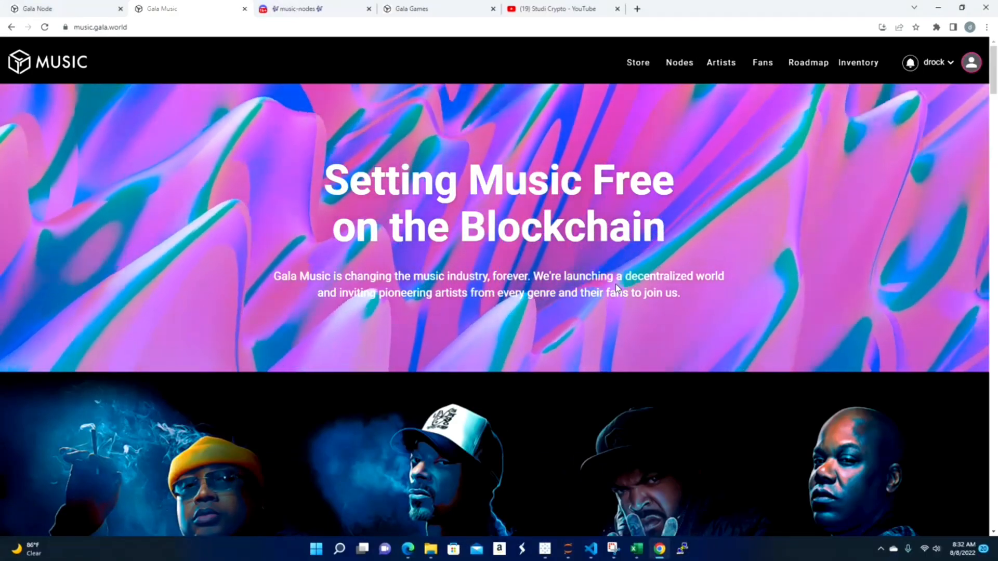
pyautogui.scroll(-3)
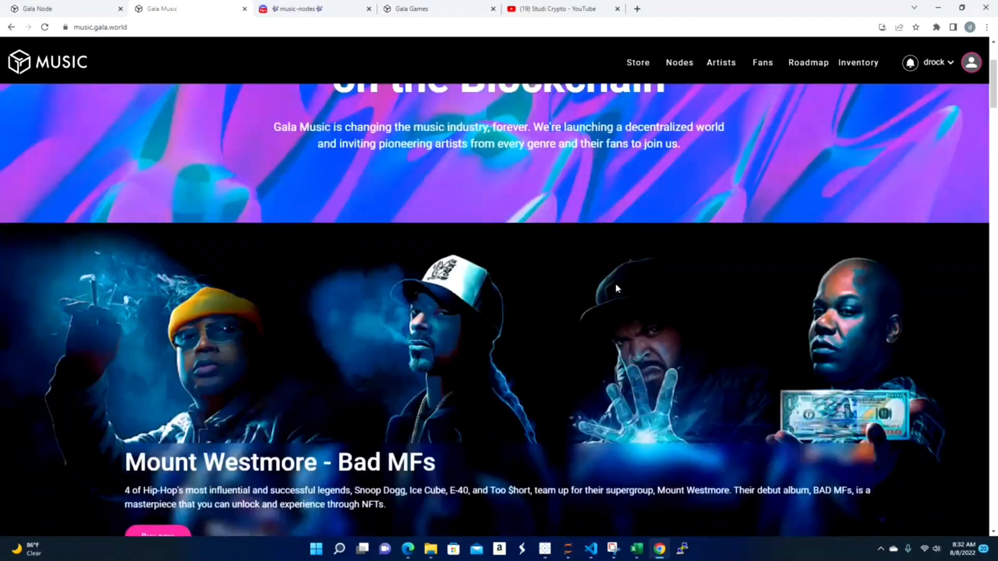
pyautogui.scroll(-3)
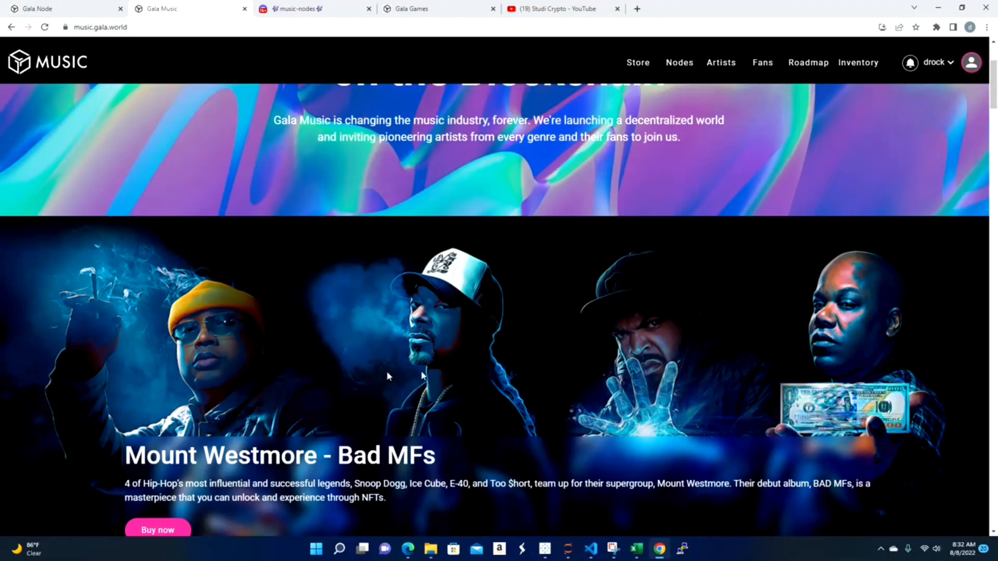
pyautogui.click(720, 62)
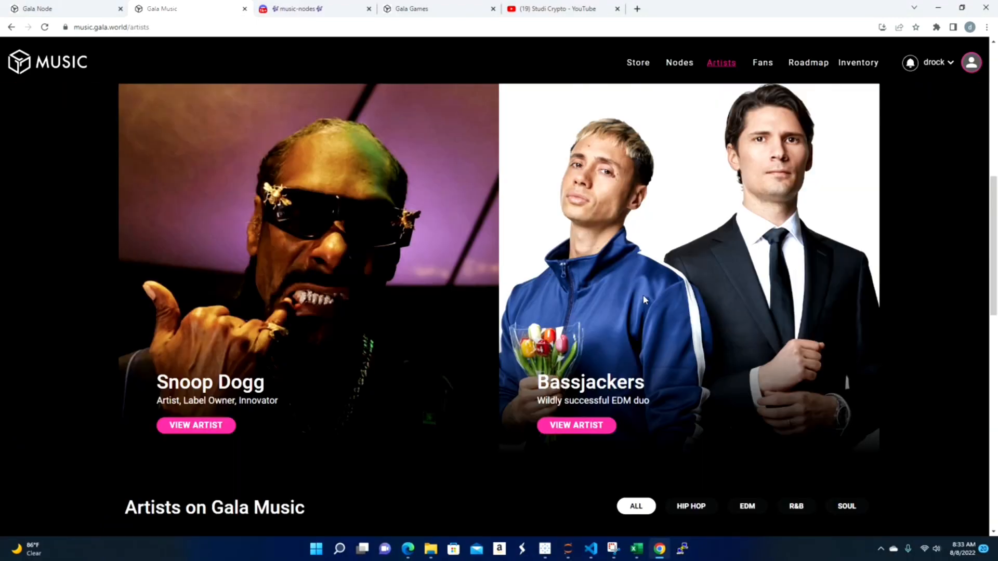
pyautogui.scroll(-3)
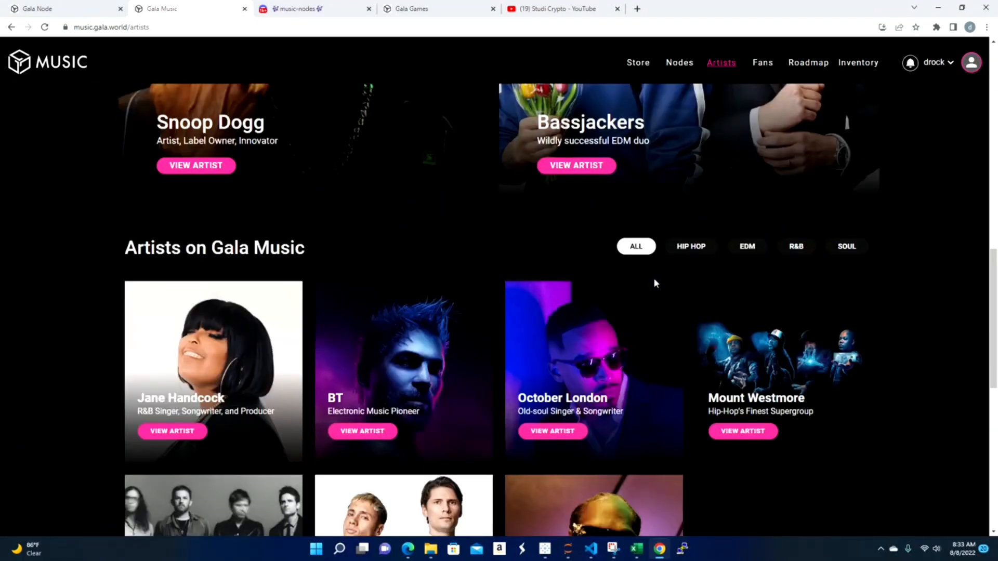
pyautogui.moveTo(658, 271)
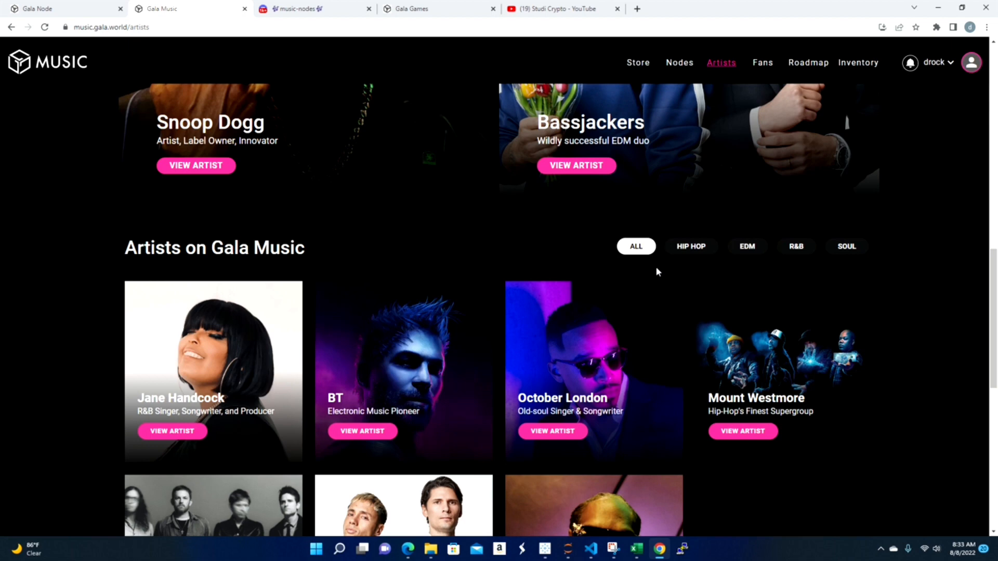
pyautogui.click(691, 247)
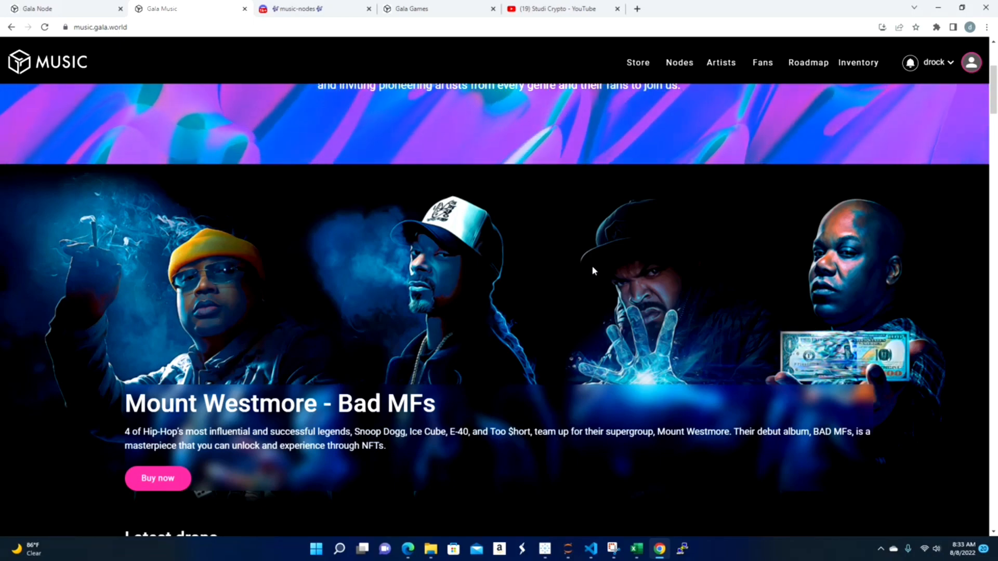
pyautogui.scroll(-3)
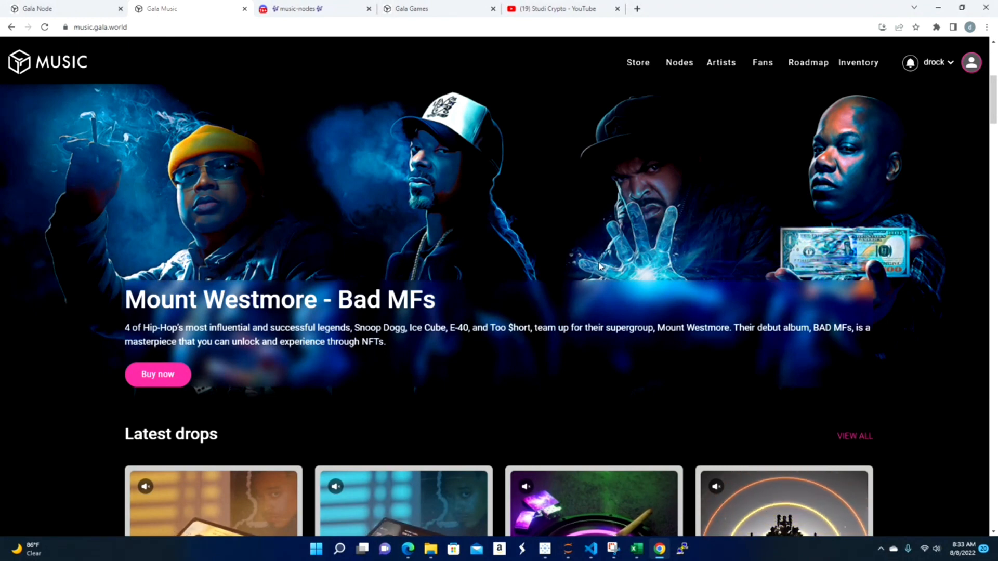
pyautogui.scroll(-3)
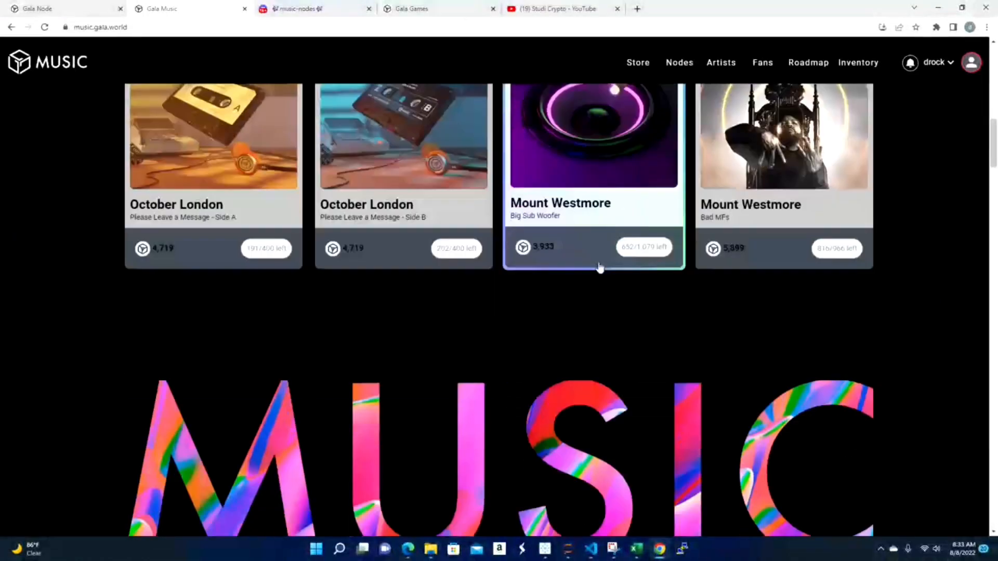
# Step: Open the Nodes page and scroll down to the Player Nodes Earn Rewards section
pyautogui.click(679, 63)
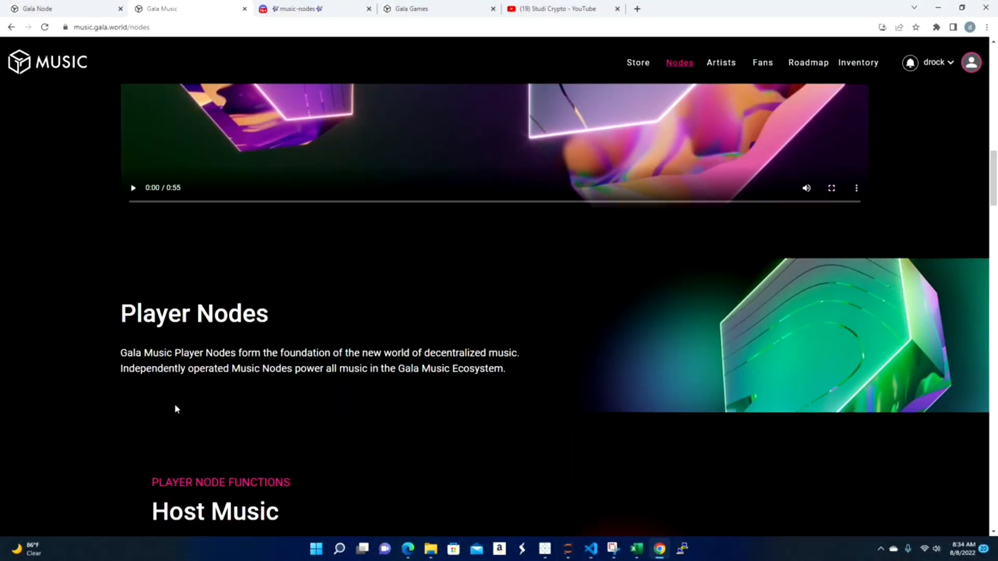
pyautogui.scroll(-3)
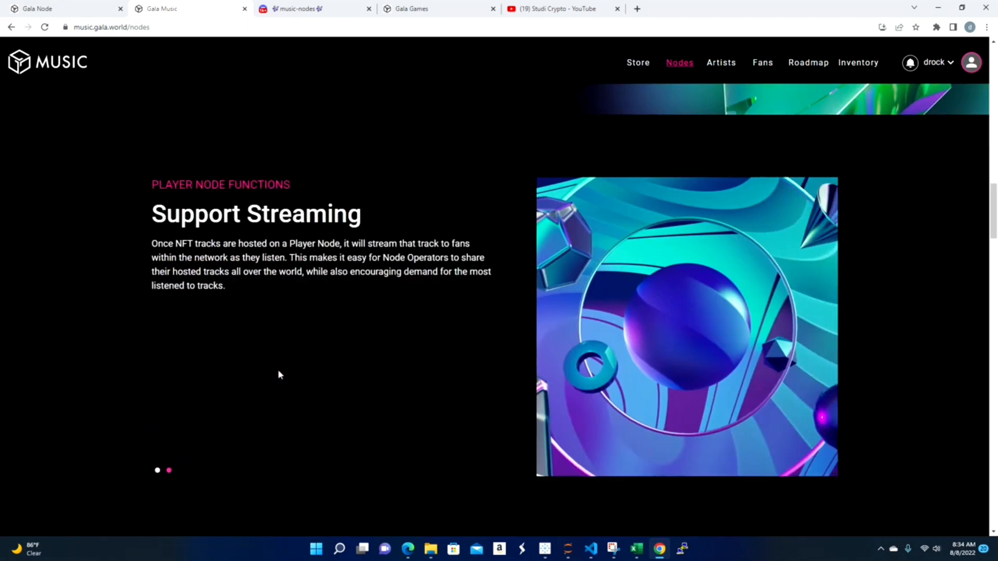
pyautogui.scroll(-3)
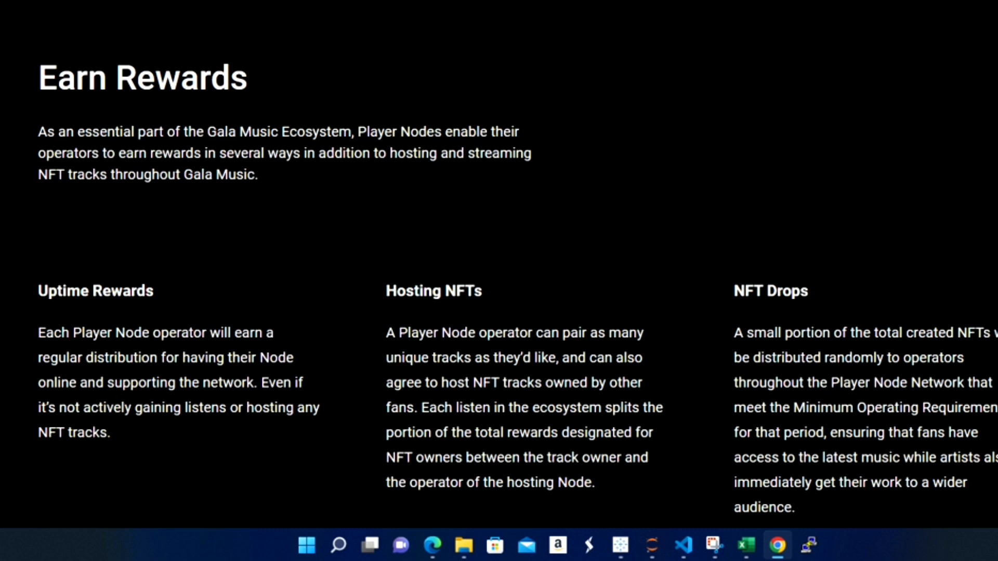
pyautogui.moveTo(135, 439)
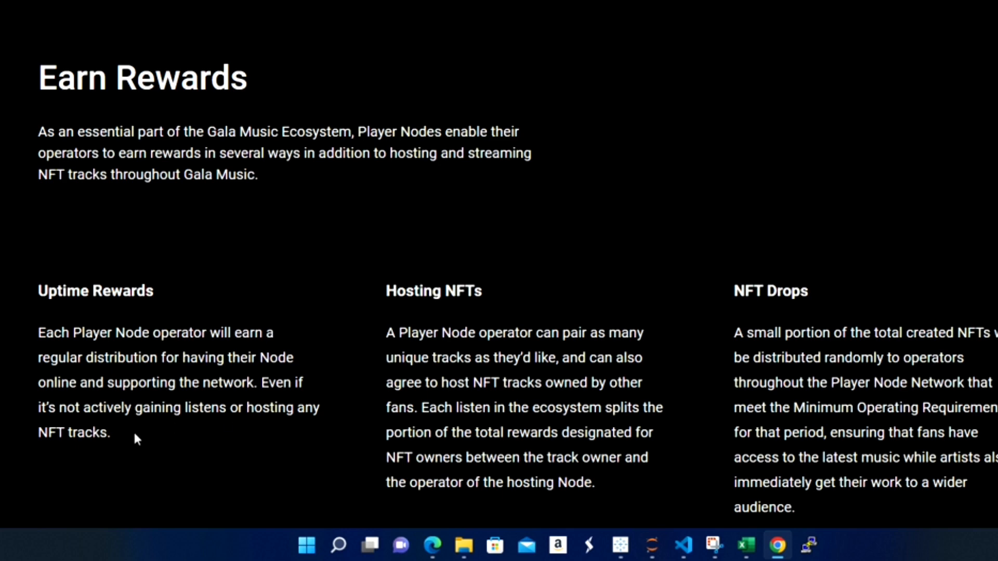
pyautogui.scroll(-3)
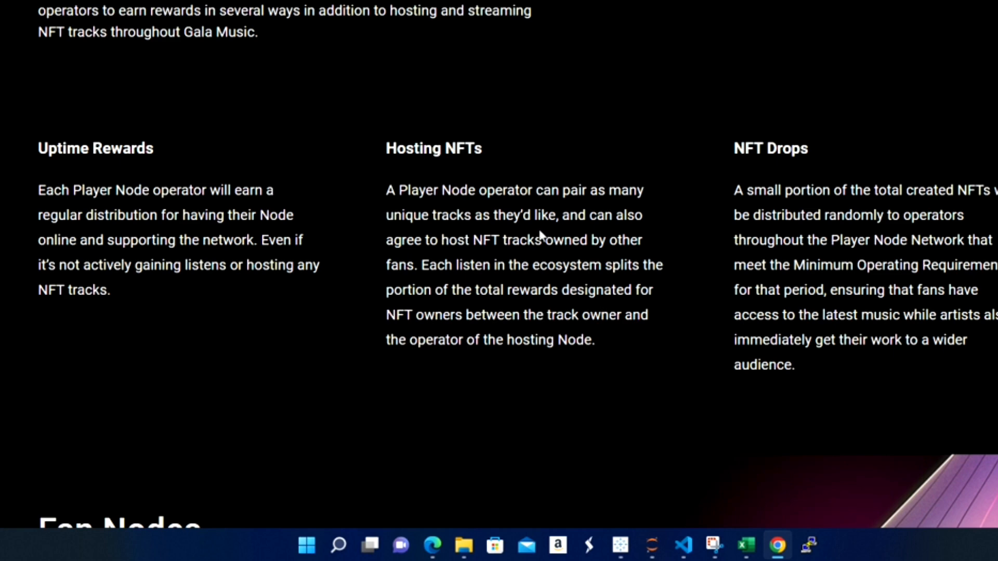
pyautogui.moveTo(534, 260)
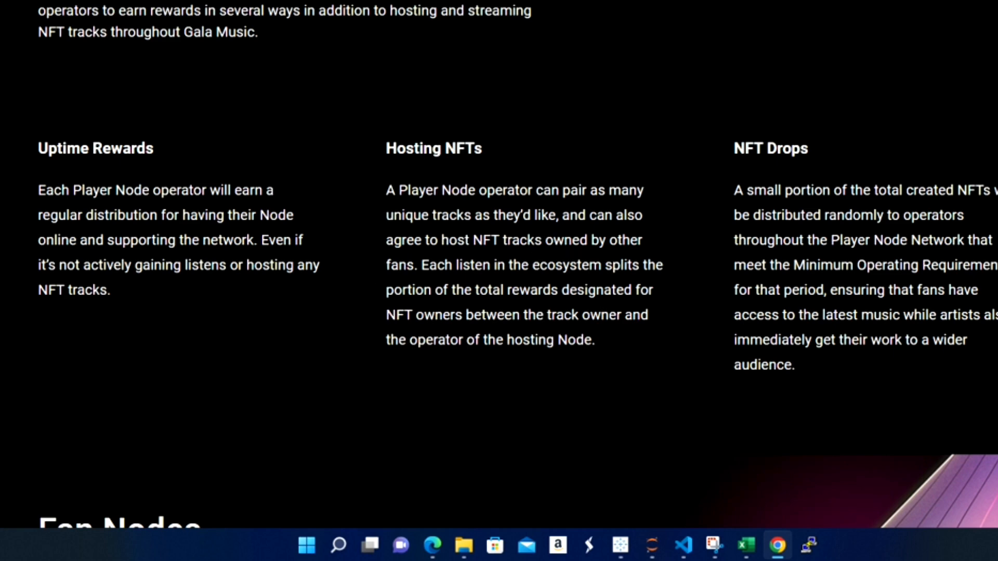
pyautogui.moveTo(449, 307)
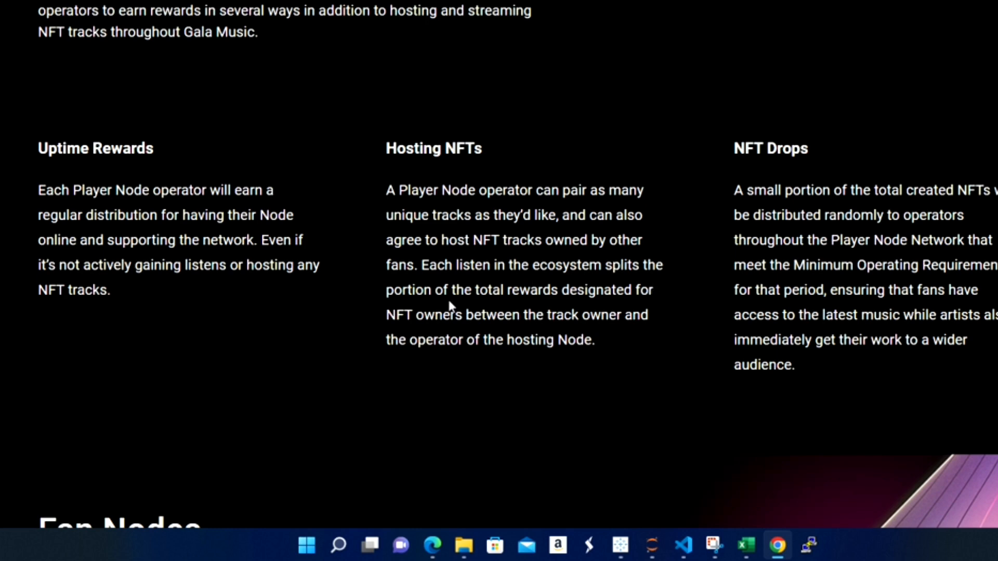
pyautogui.moveTo(451, 307)
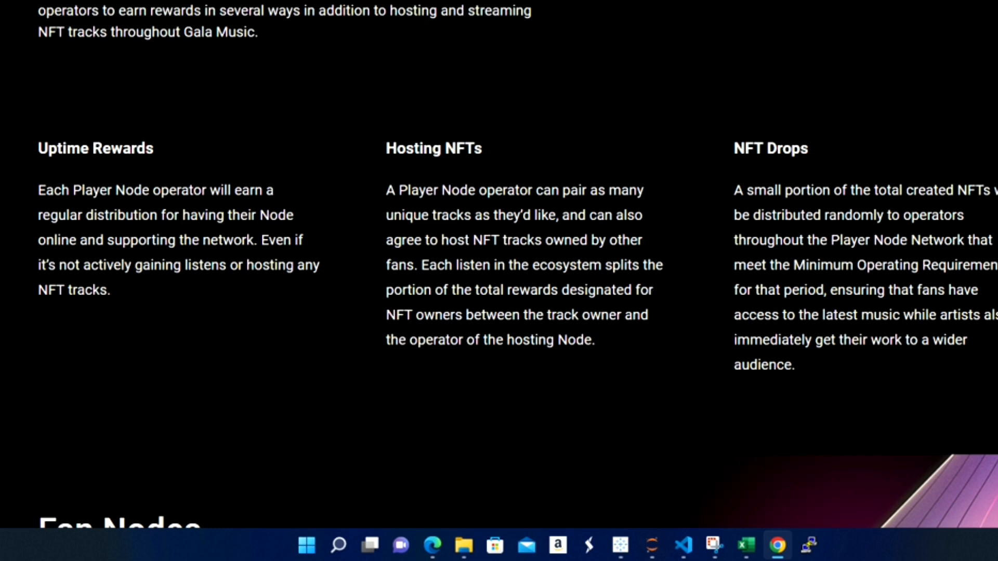
pyautogui.moveTo(622, 331)
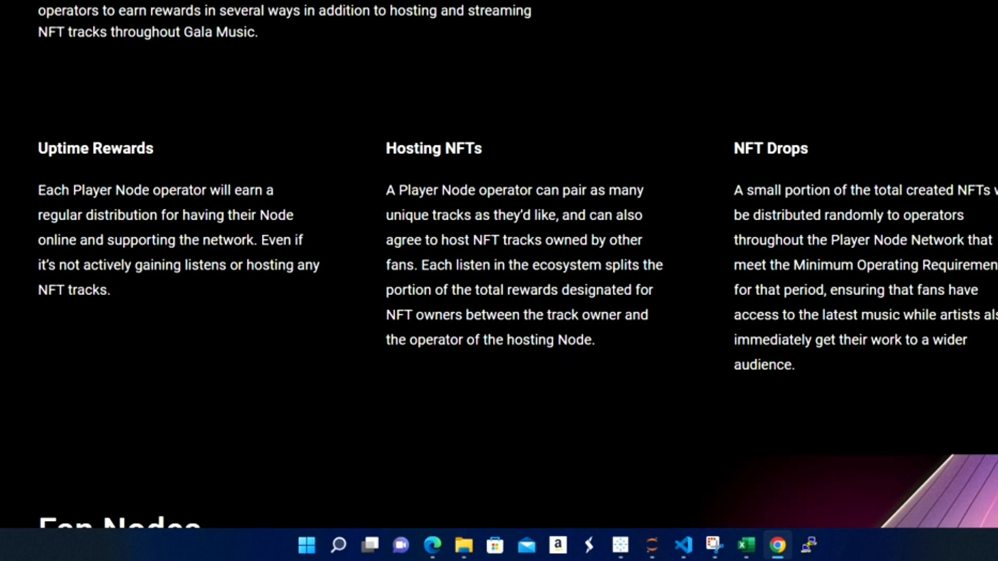
pyautogui.moveTo(715, 212)
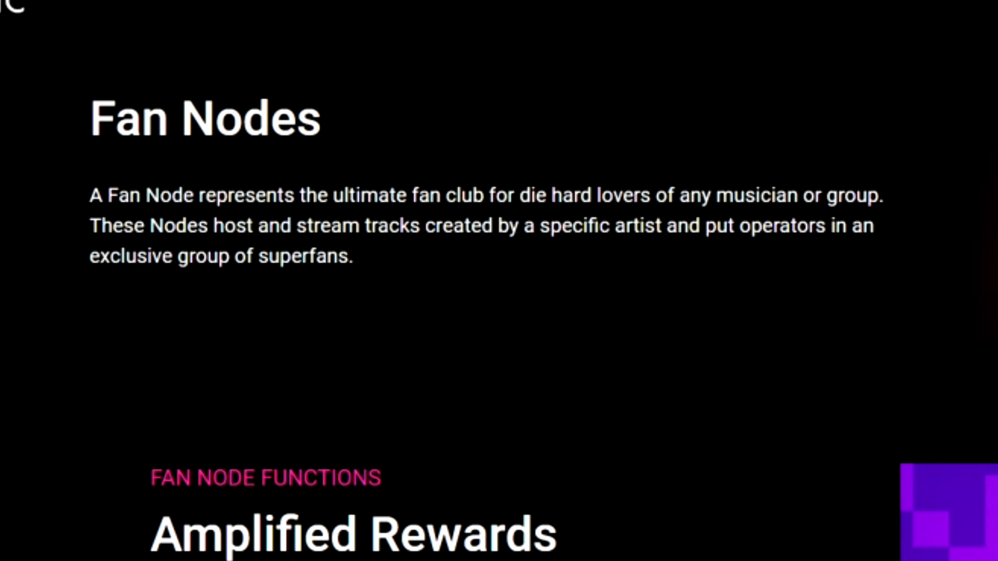
pyautogui.moveTo(513, 316)
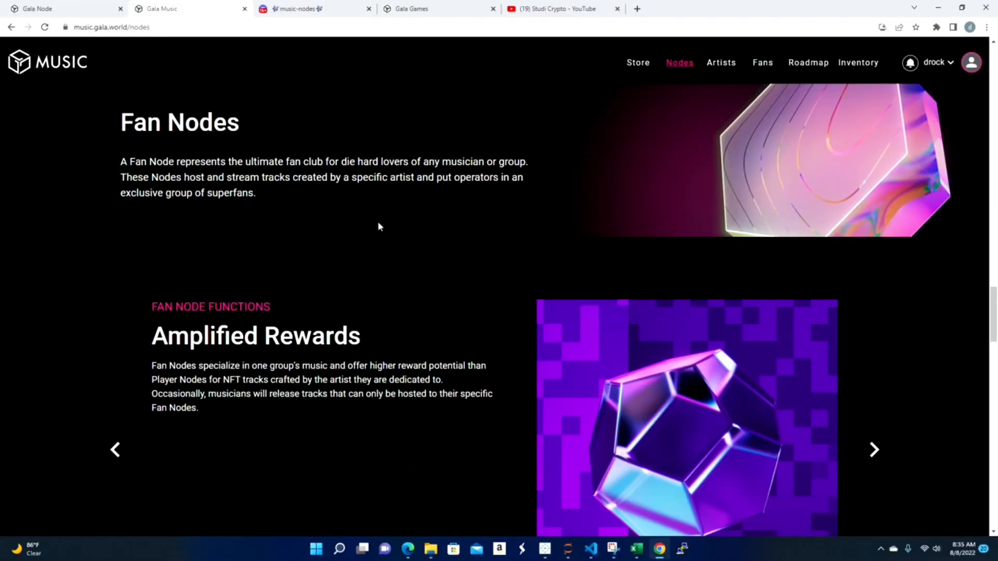
pyautogui.scroll(-3)
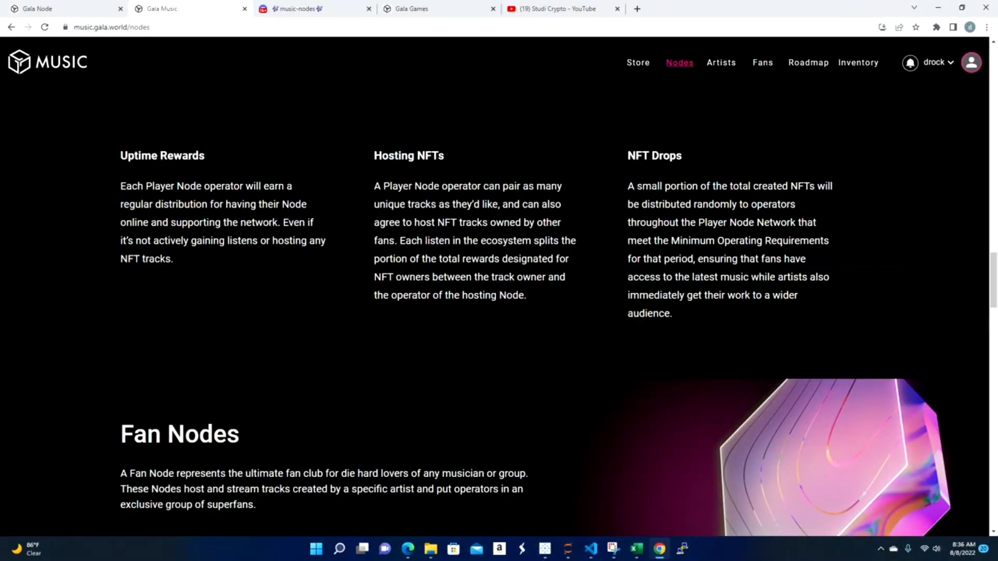
pyautogui.scroll(3)
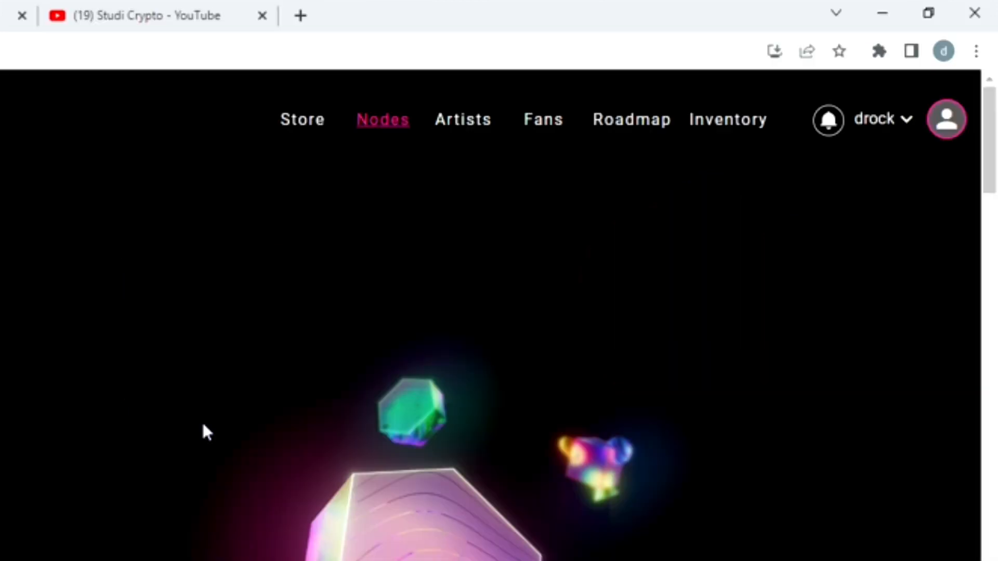
# Step: Review the inventory's one Player Node and one NFT from the account menu
pyautogui.click(946, 119)
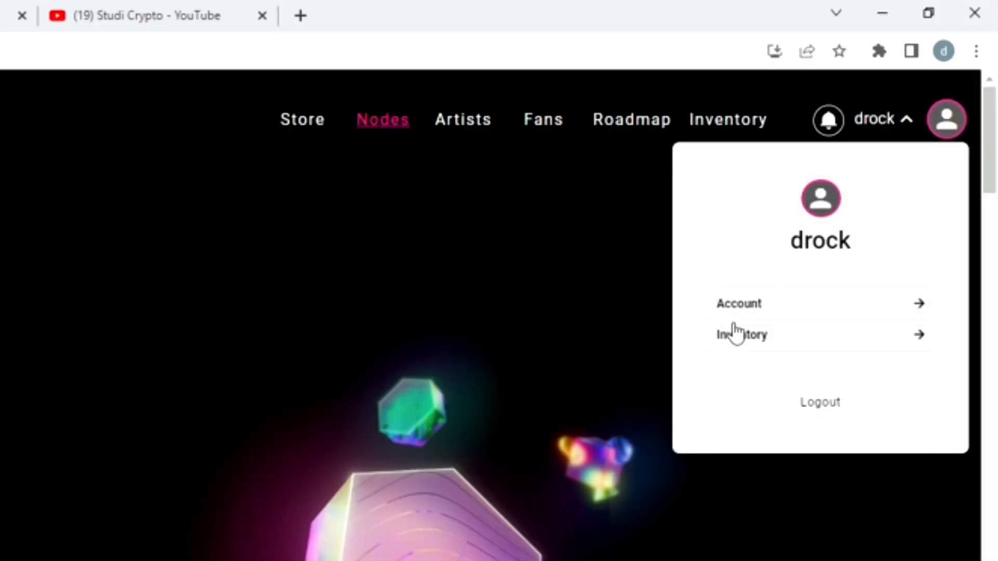
pyautogui.click(741, 335)
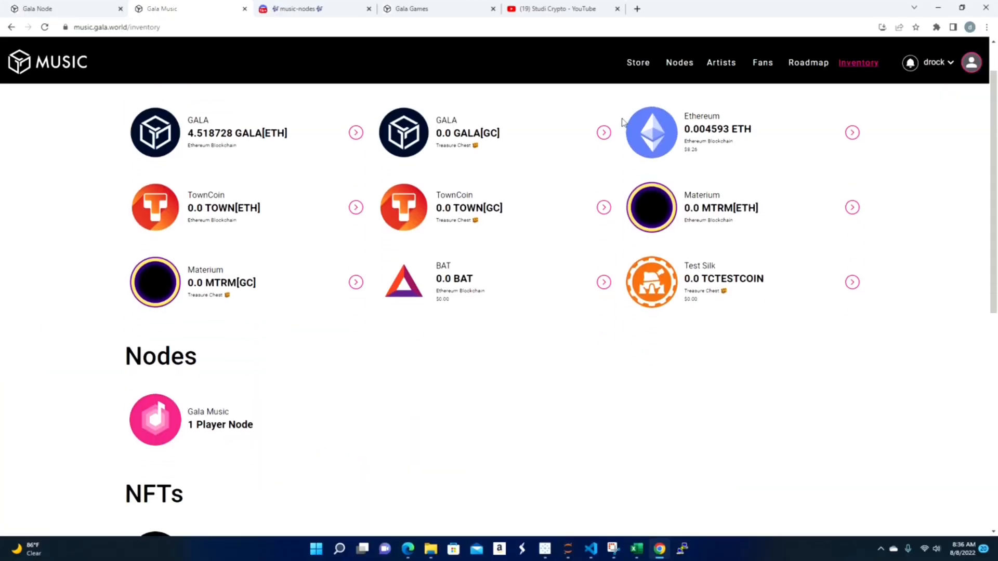
pyautogui.scroll(-3)
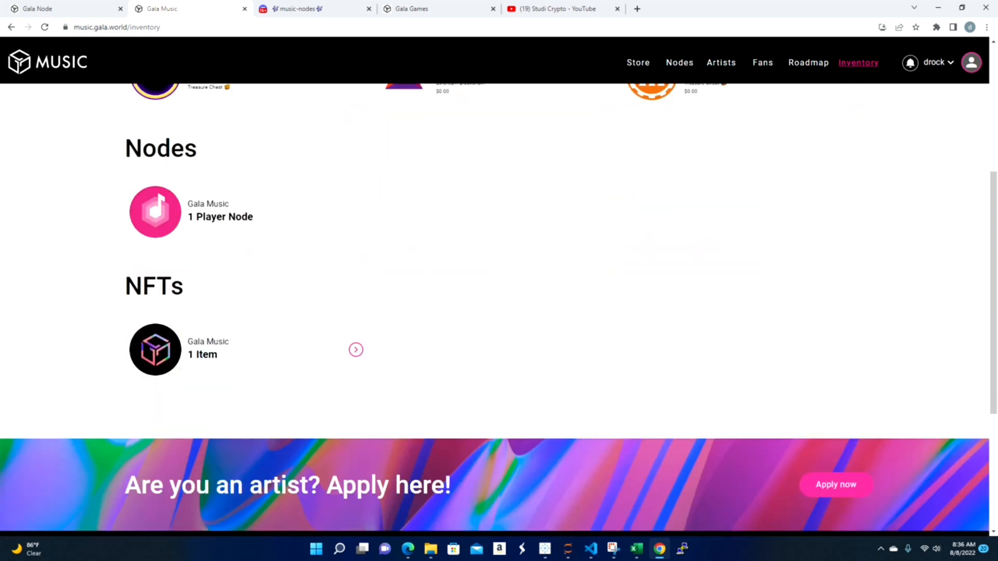
pyautogui.moveTo(372, 386)
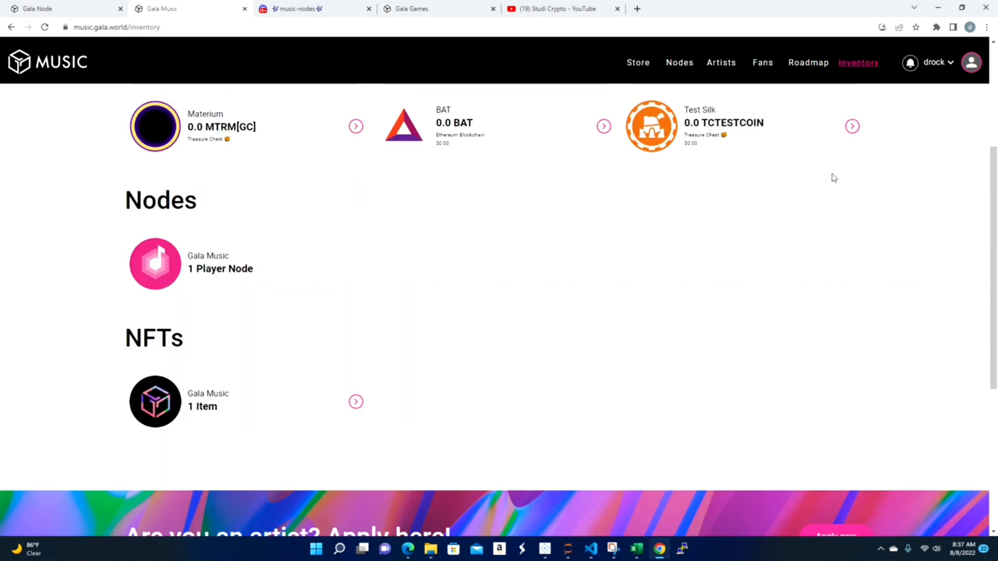
pyautogui.press('F11')
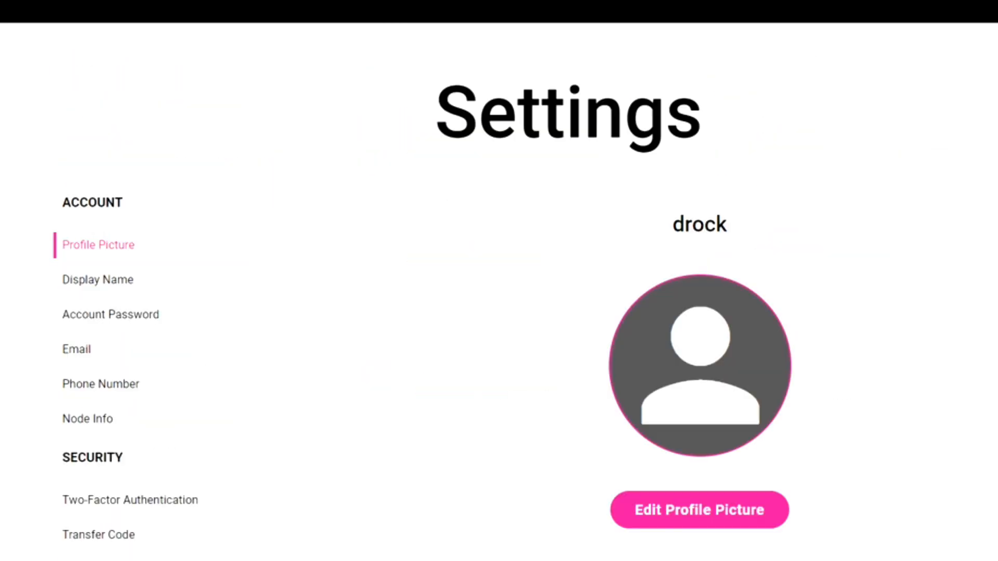
# Step: Open Node Info in the Settings sidebar to view licenses and software downloads
pyautogui.scroll(-3)
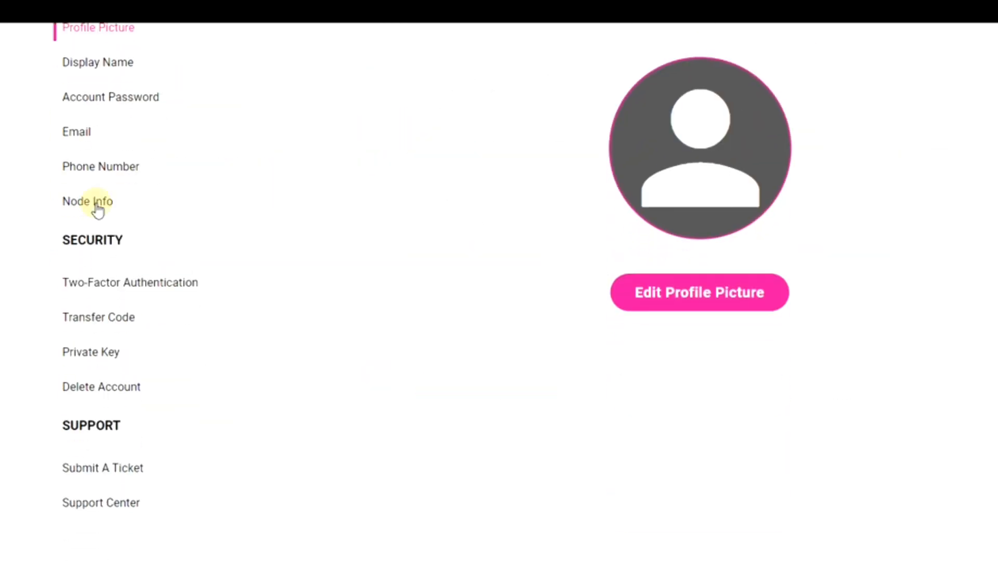
pyautogui.click(87, 201)
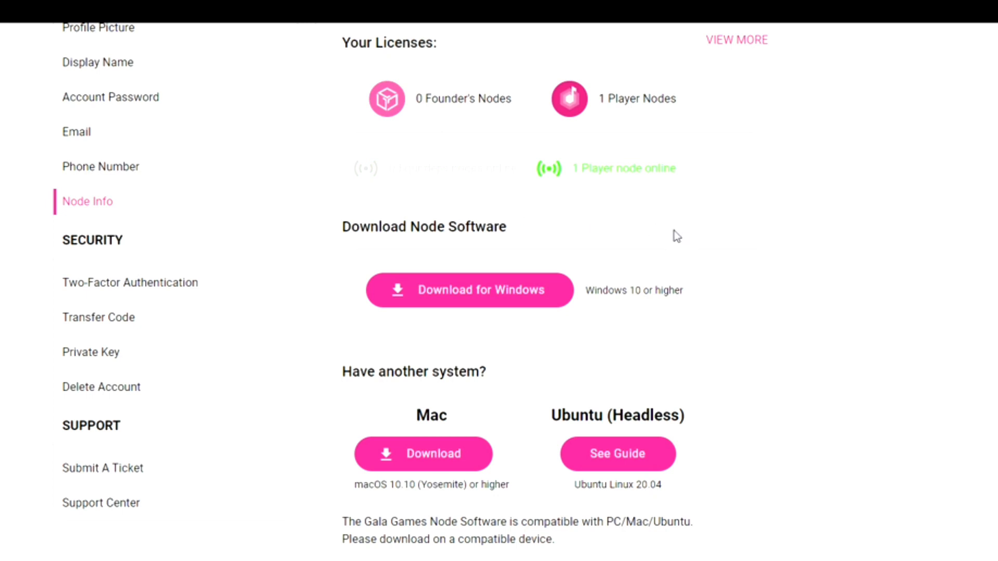
pyautogui.moveTo(638, 193)
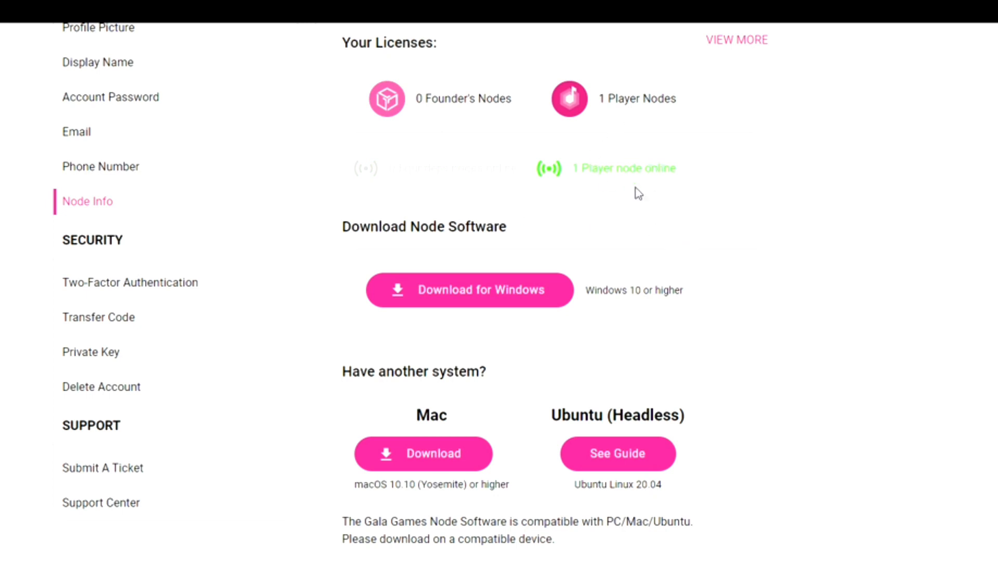
pyautogui.moveTo(689, 303)
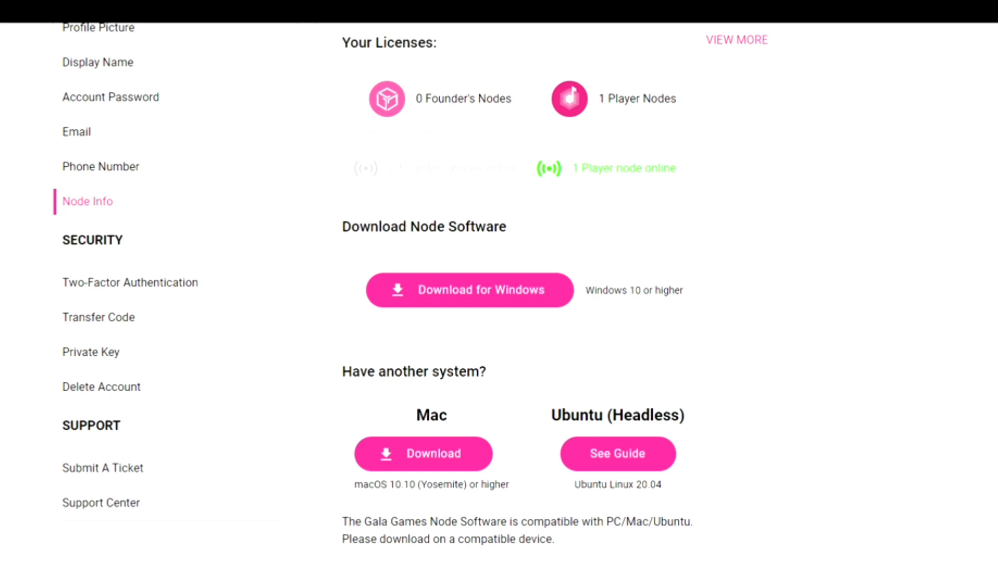
pyautogui.moveTo(659, 541)
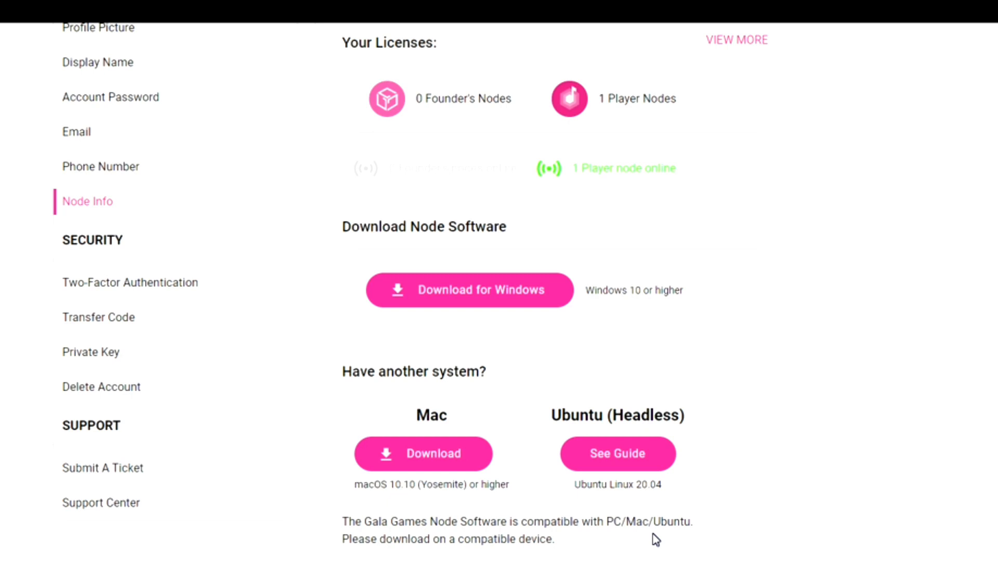
pyautogui.moveTo(647, 452)
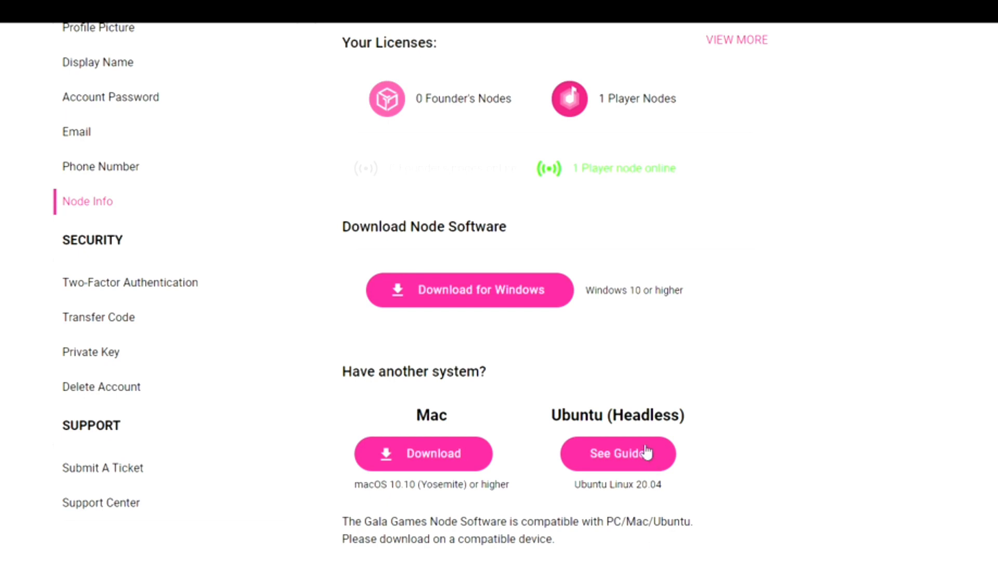
pyautogui.moveTo(791, 434)
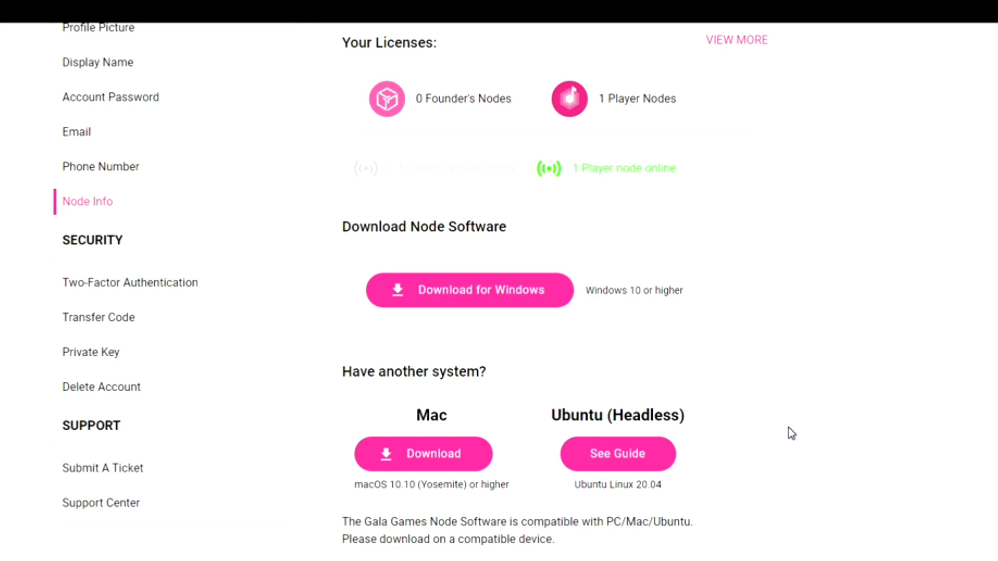
pyautogui.moveTo(790, 406)
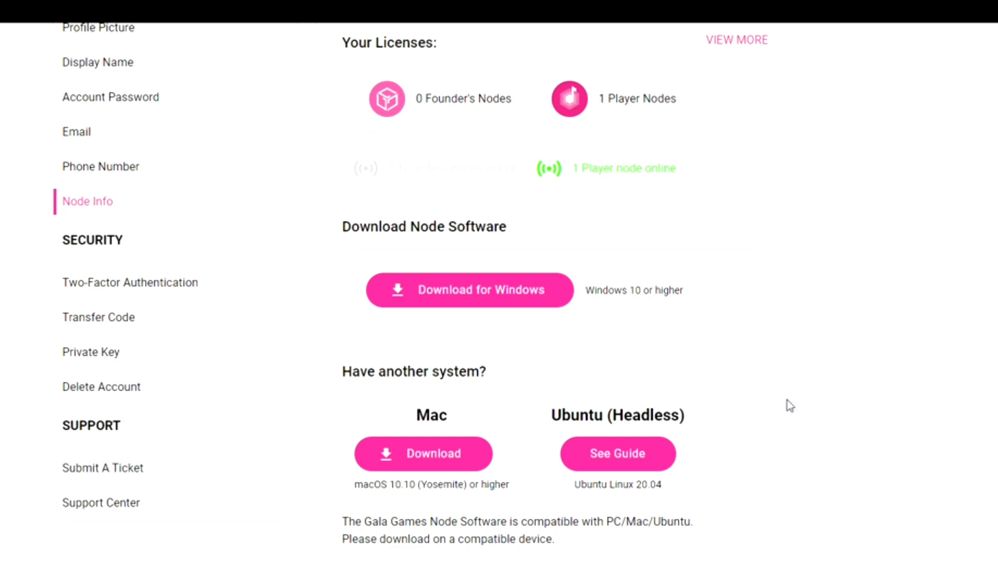
pyautogui.moveTo(785, 387)
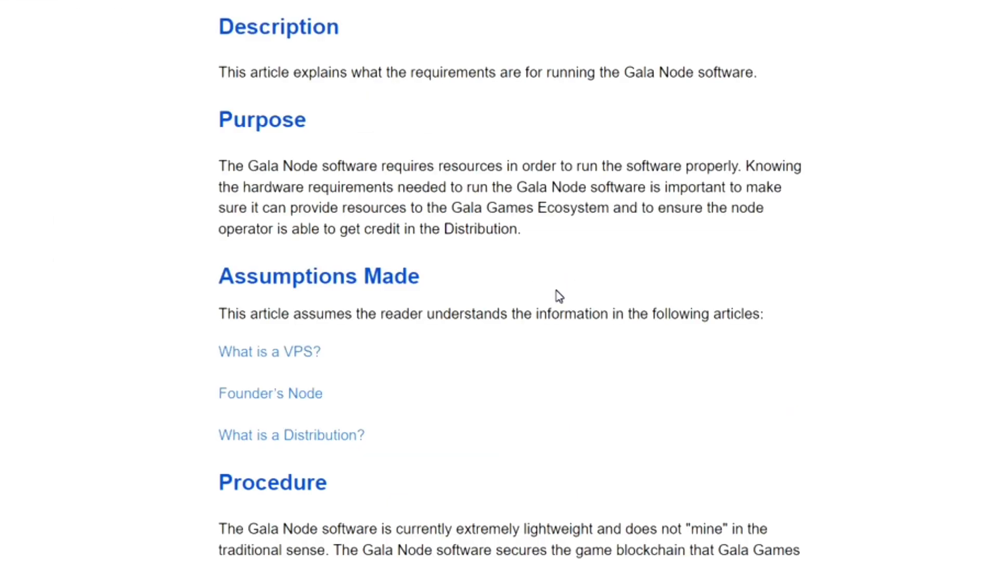
pyautogui.scroll(-3)
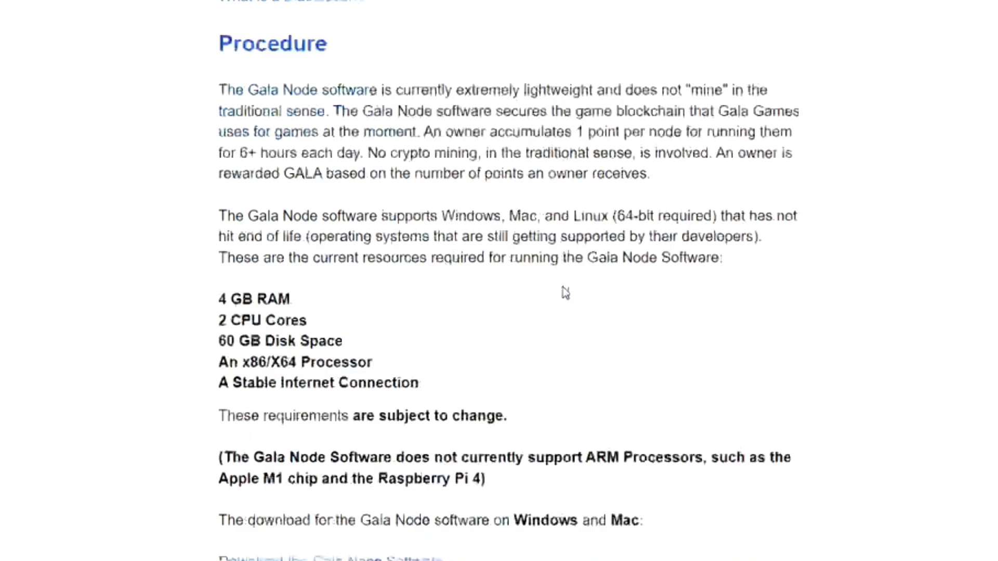
pyautogui.scroll(-3)
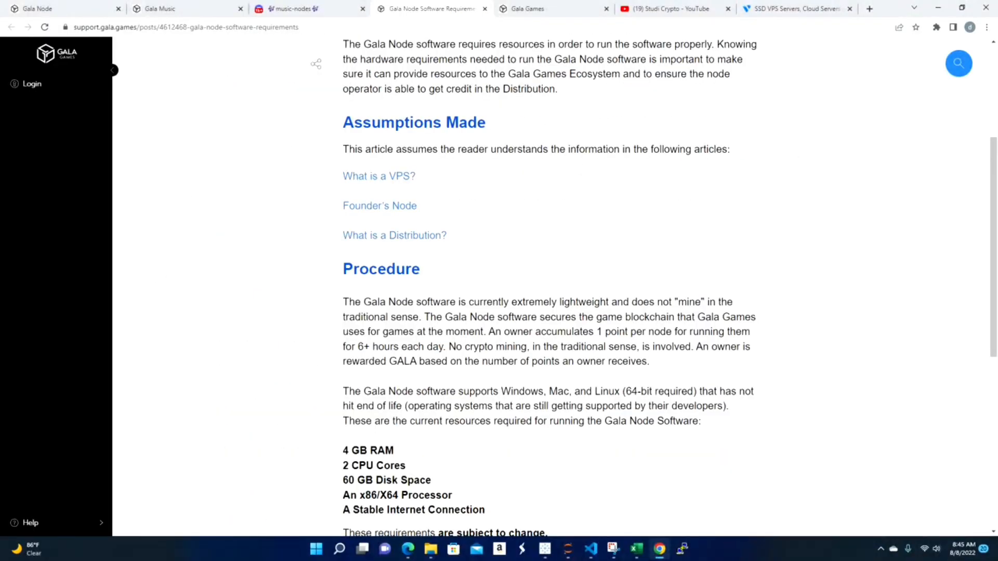
pyautogui.scroll(3)
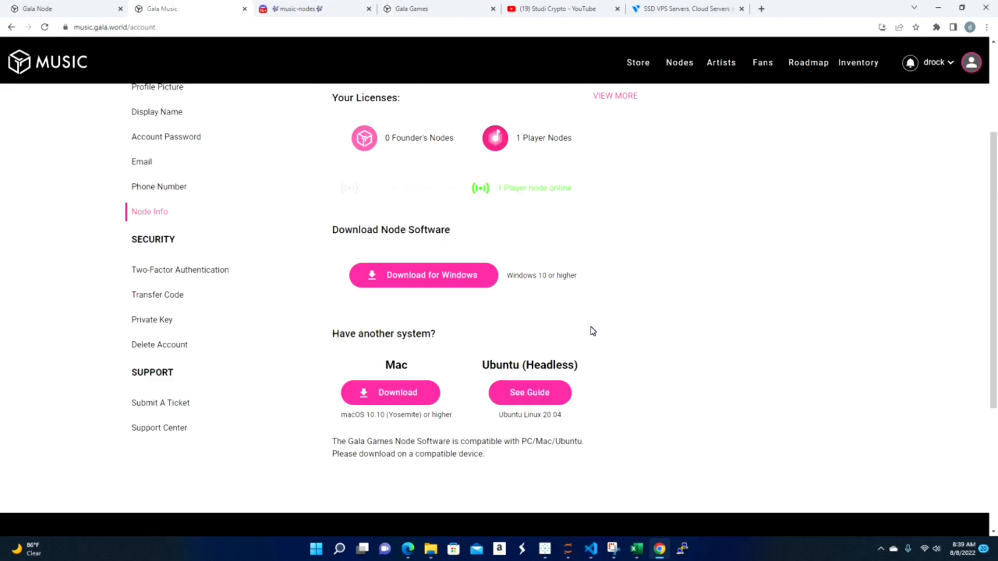
pyautogui.moveTo(468, 363)
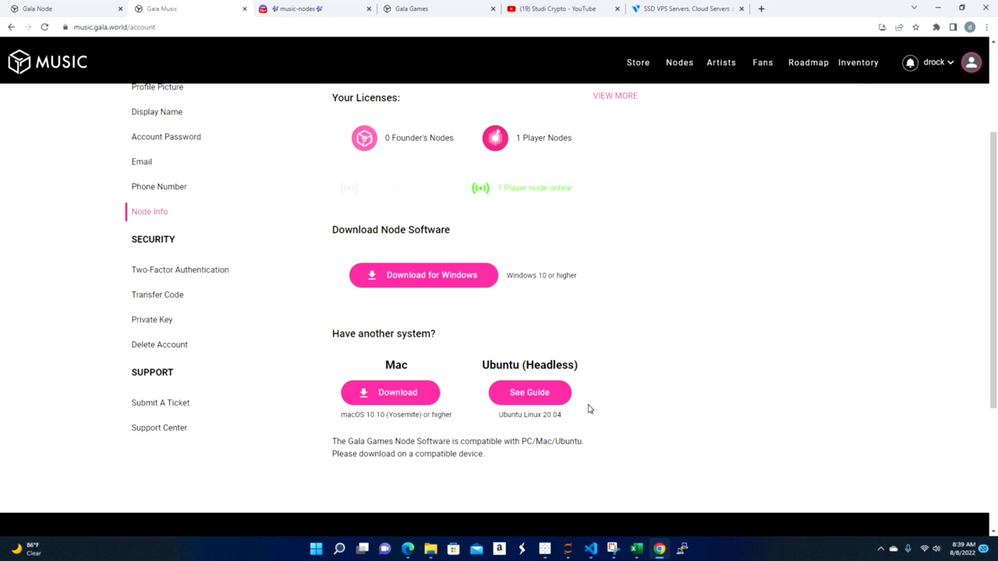
# Step: Switch to the Vultr tab and scroll through its Cloud Compute homepage
pyautogui.click(686, 9)
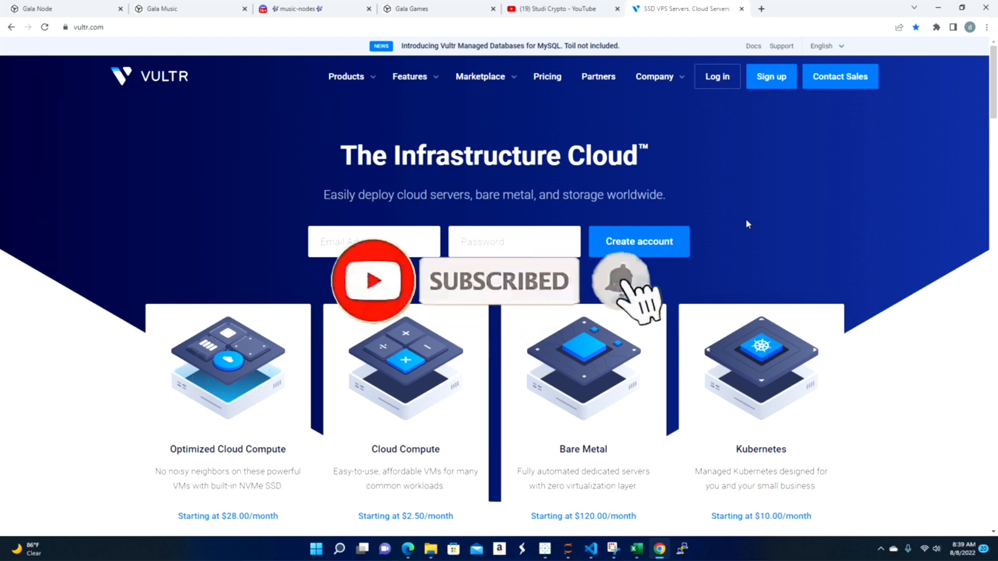
pyautogui.moveTo(741, 213)
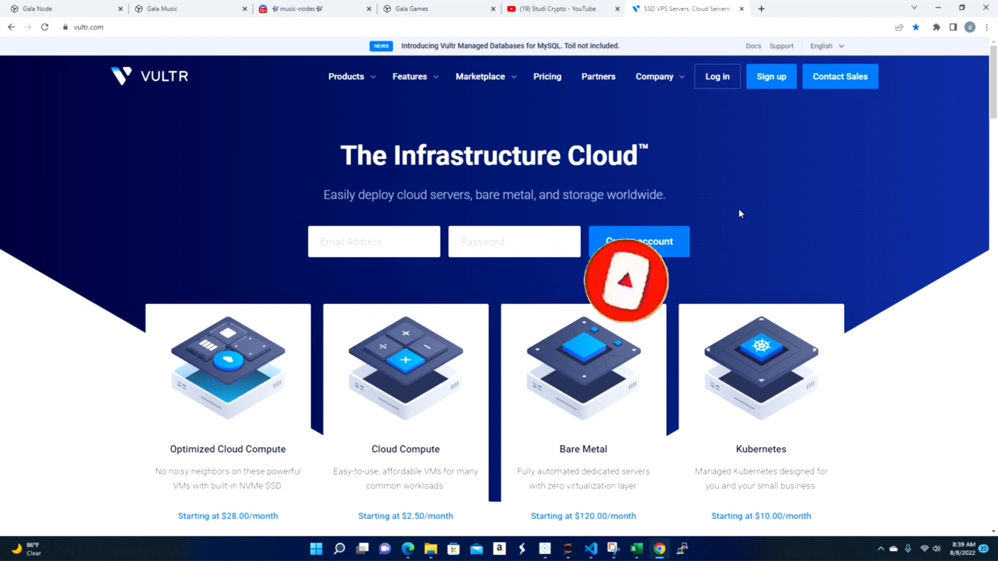
pyautogui.scroll(-3)
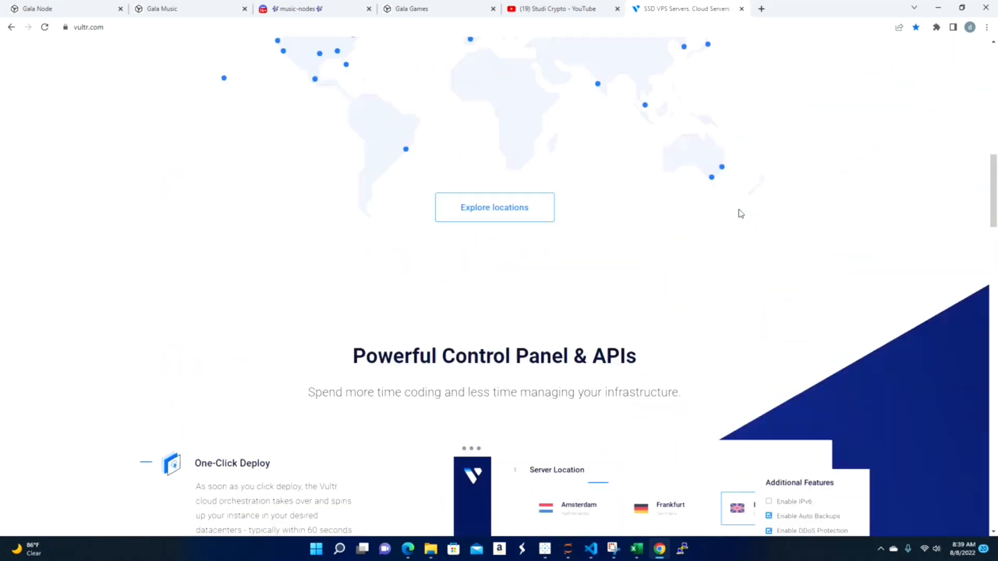
pyautogui.scroll(3)
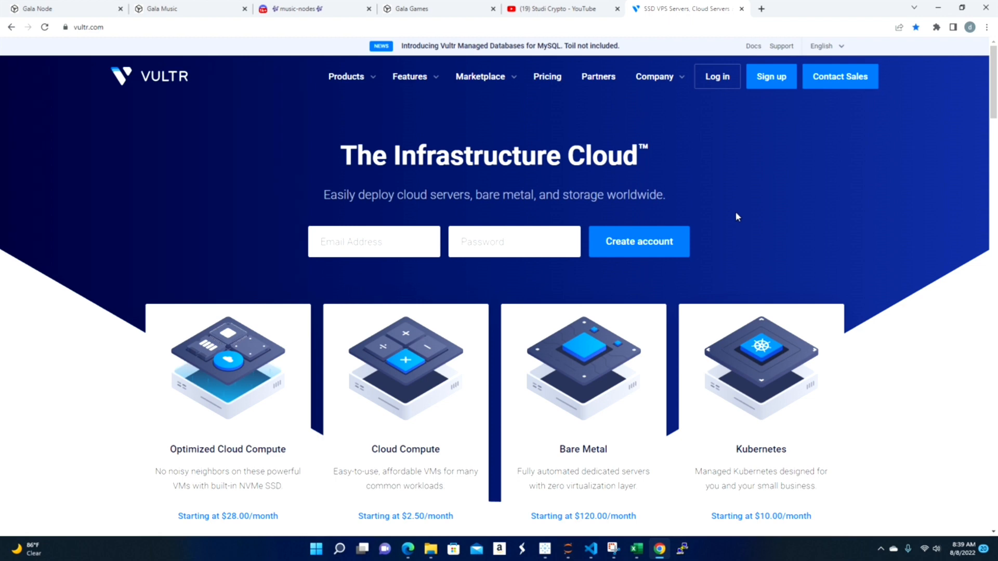
pyautogui.moveTo(740, 214)
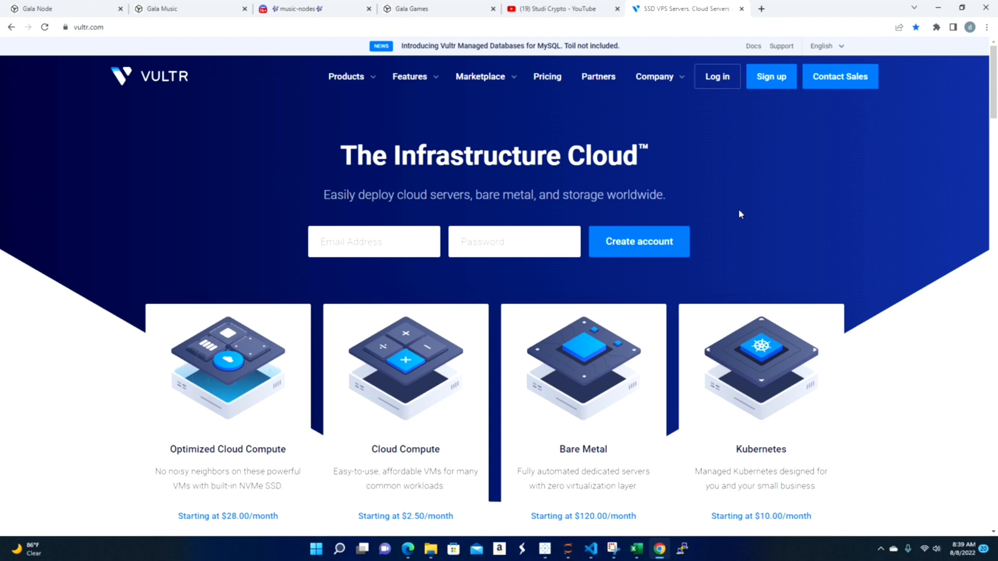
pyautogui.moveTo(757, 217)
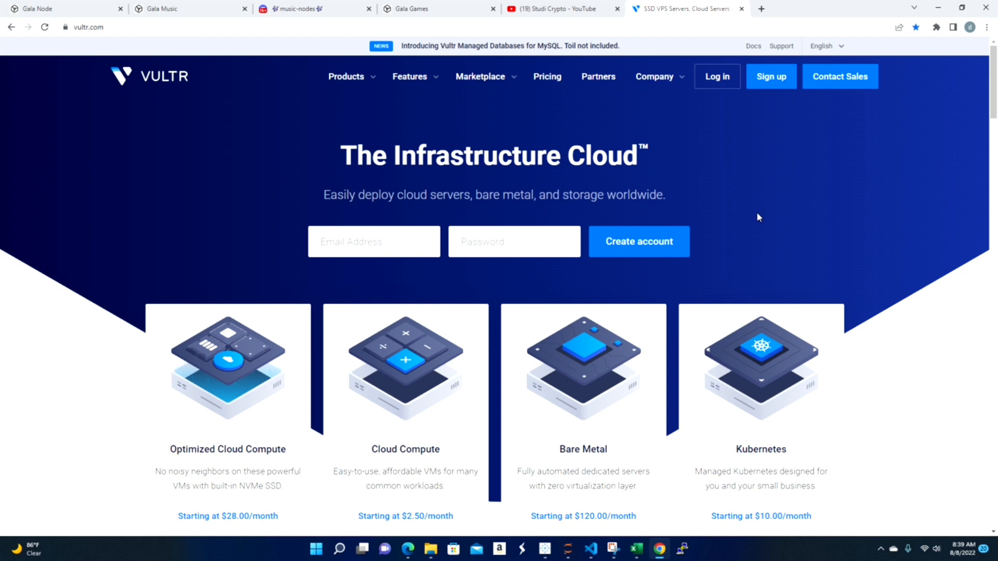
# Step: Briefly revisit the Studi Crypto YouTube tab, then return to Gala Music's homepage
pyautogui.click(559, 8)
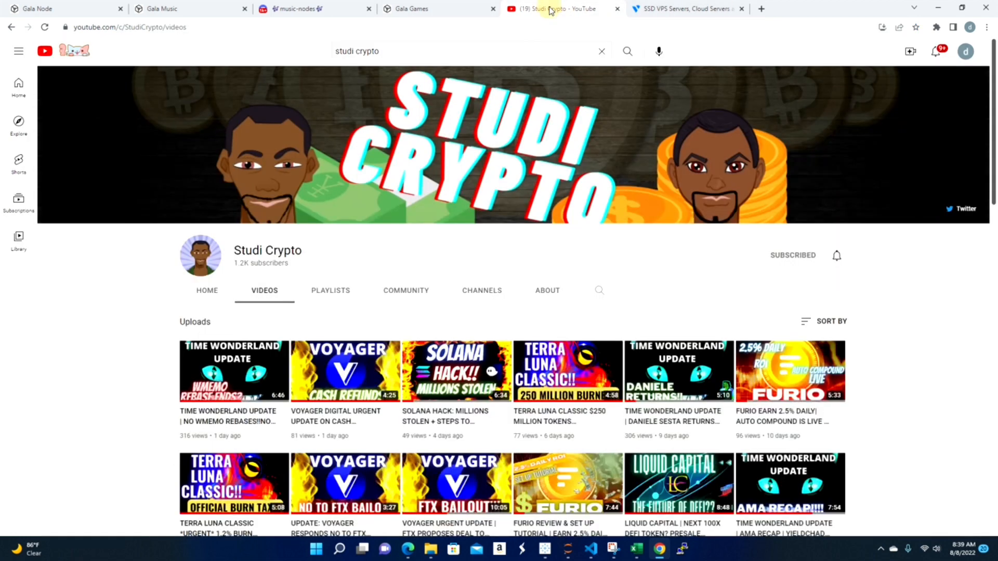
pyautogui.click(188, 8)
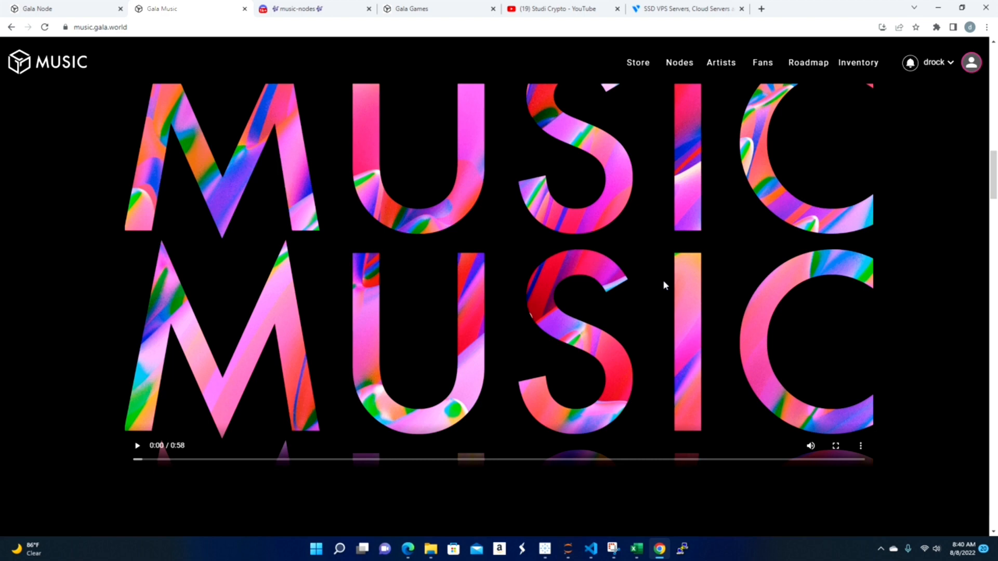
pyautogui.moveTo(670, 284)
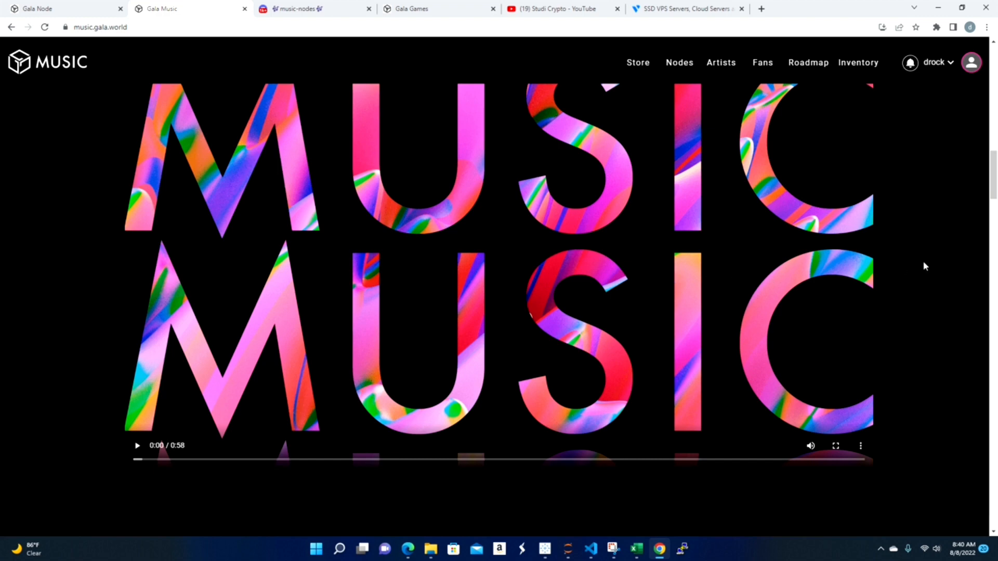
pyautogui.moveTo(907, 249)
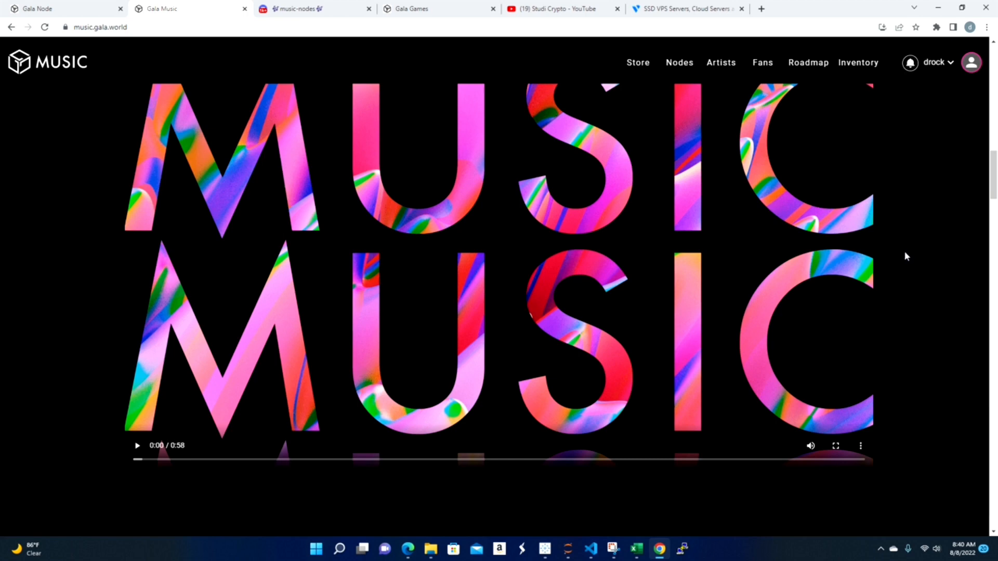
pyautogui.moveTo(902, 261)
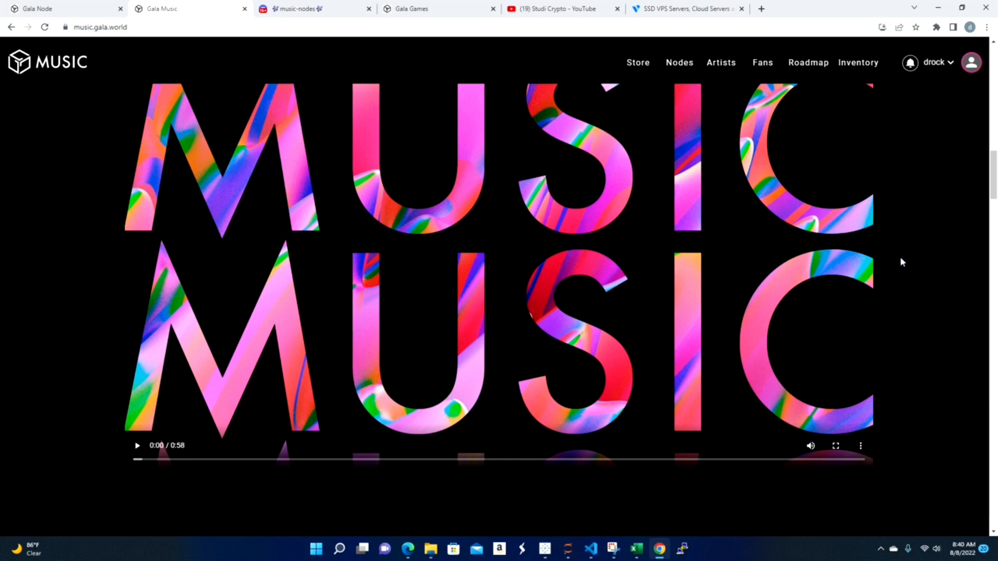
pyautogui.moveTo(904, 261)
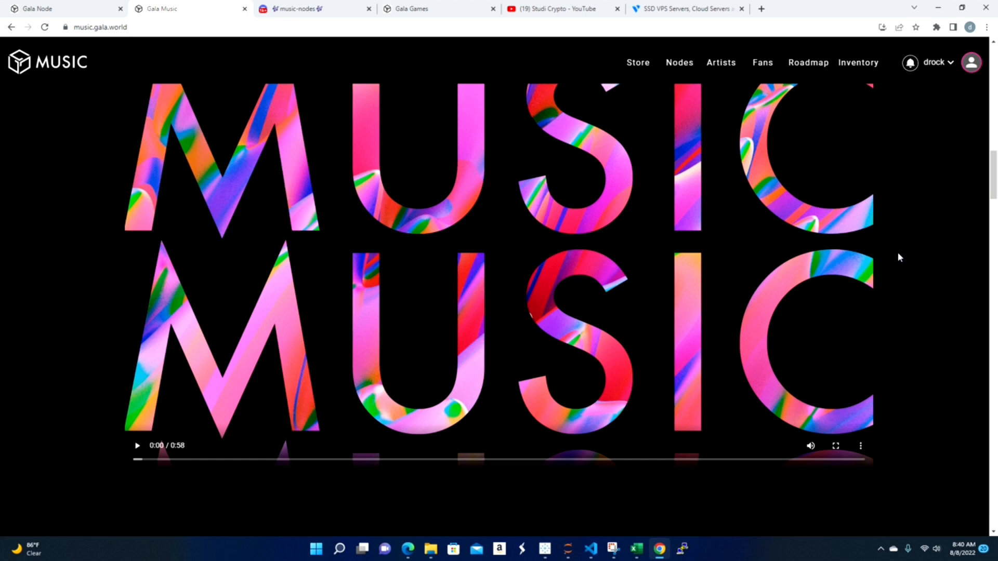
pyautogui.moveTo(899, 258)
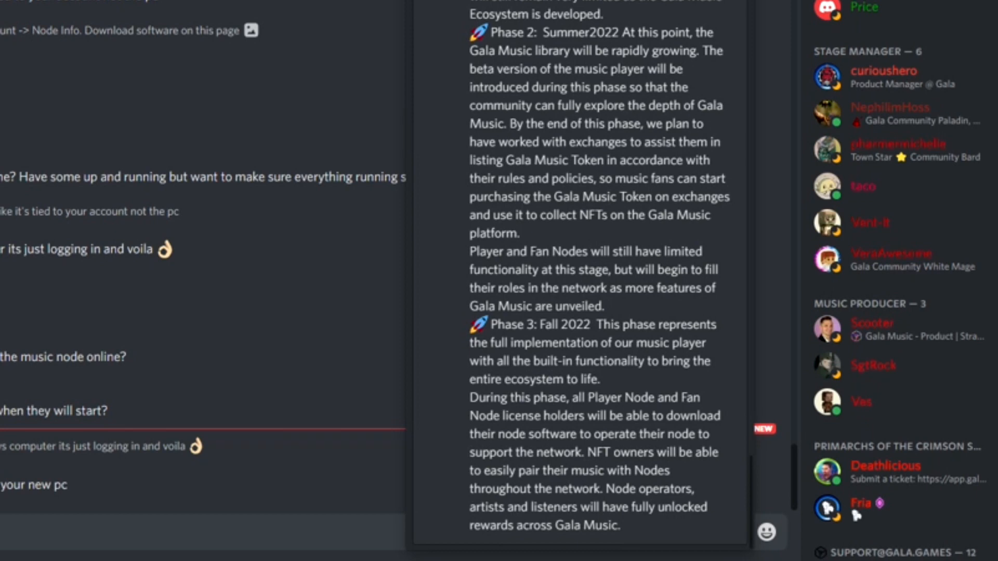
pyautogui.moveTo(664, 208)
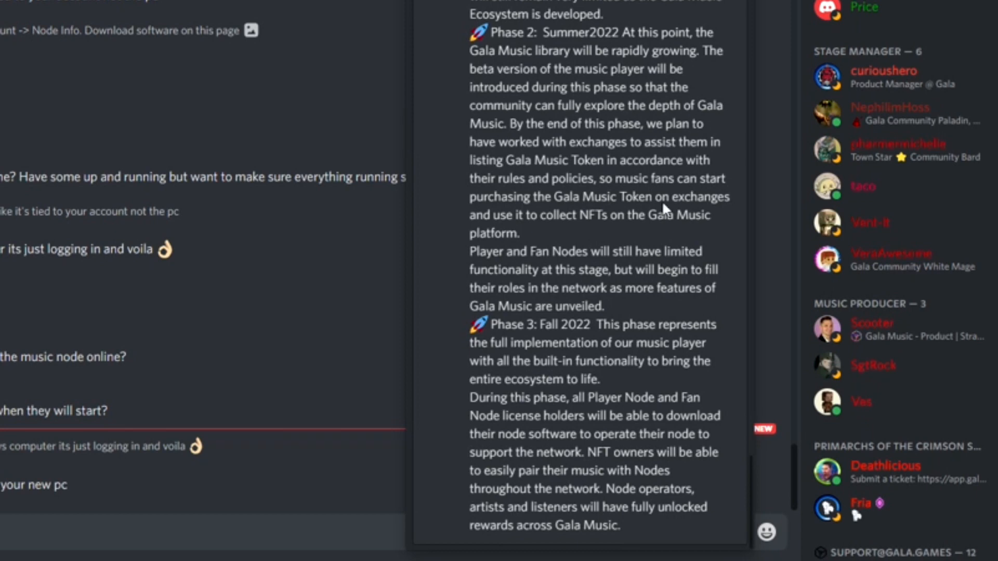
pyautogui.moveTo(568, 64)
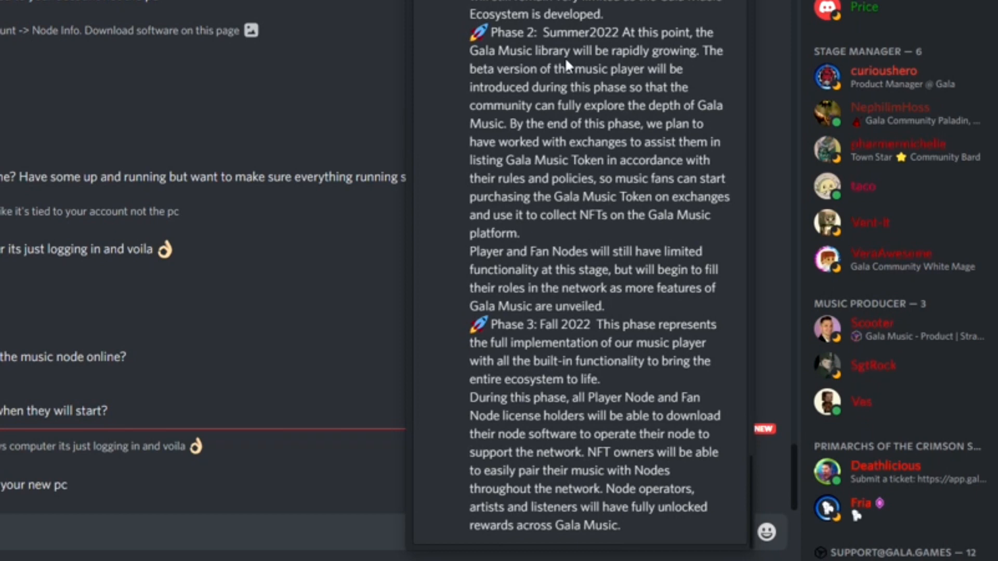
pyautogui.moveTo(732, 60)
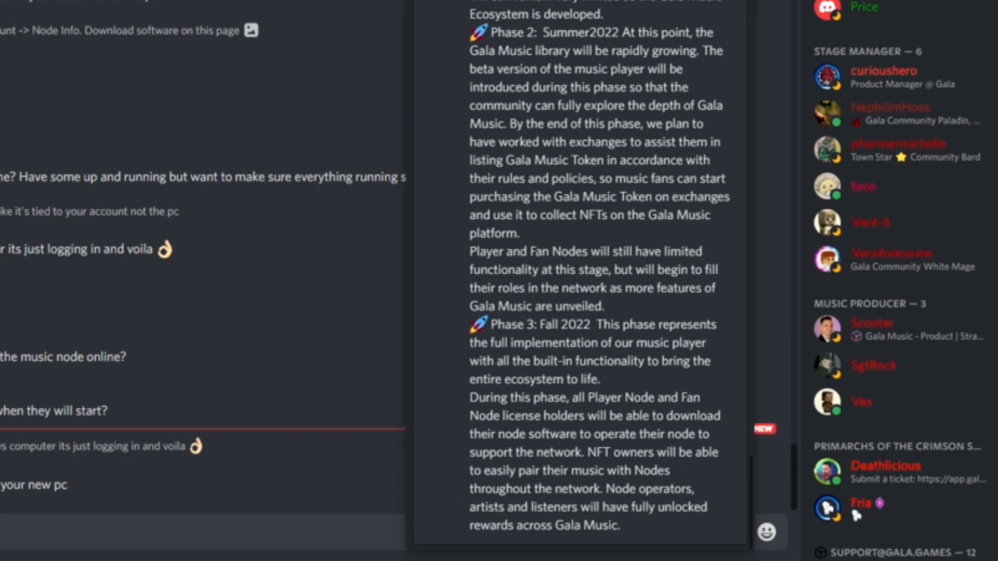
pyautogui.moveTo(660, 141)
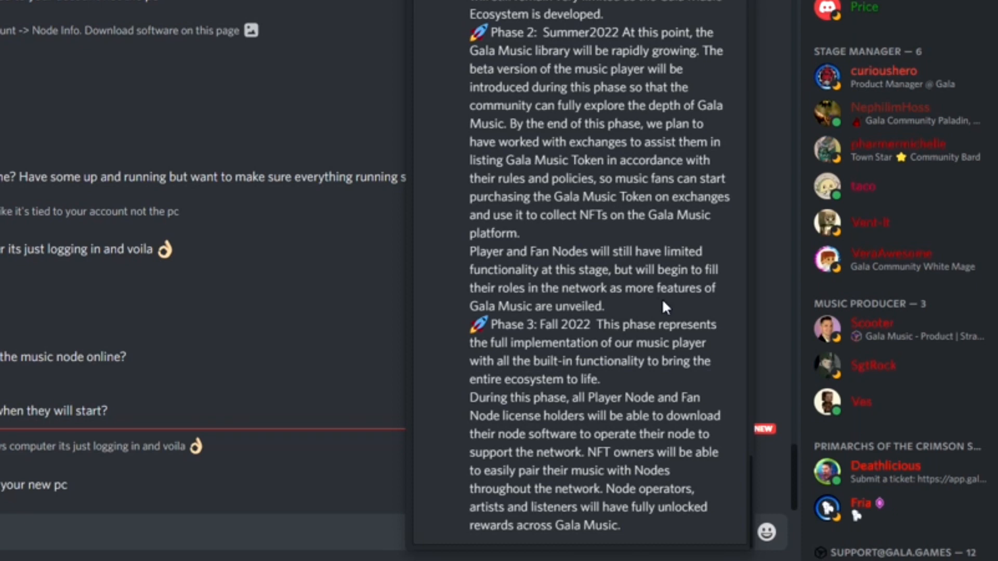
pyautogui.moveTo(570, 303)
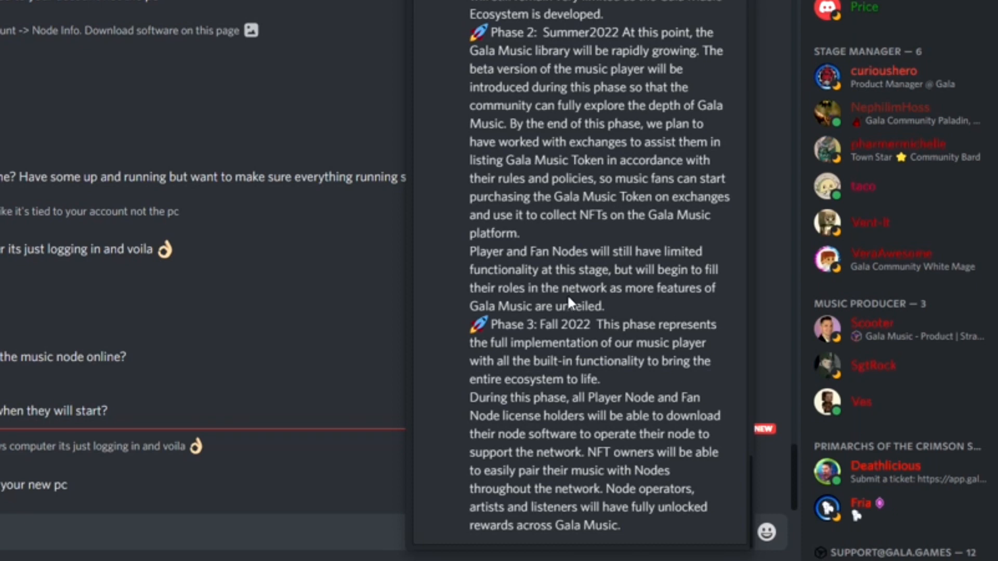
pyautogui.moveTo(709, 264)
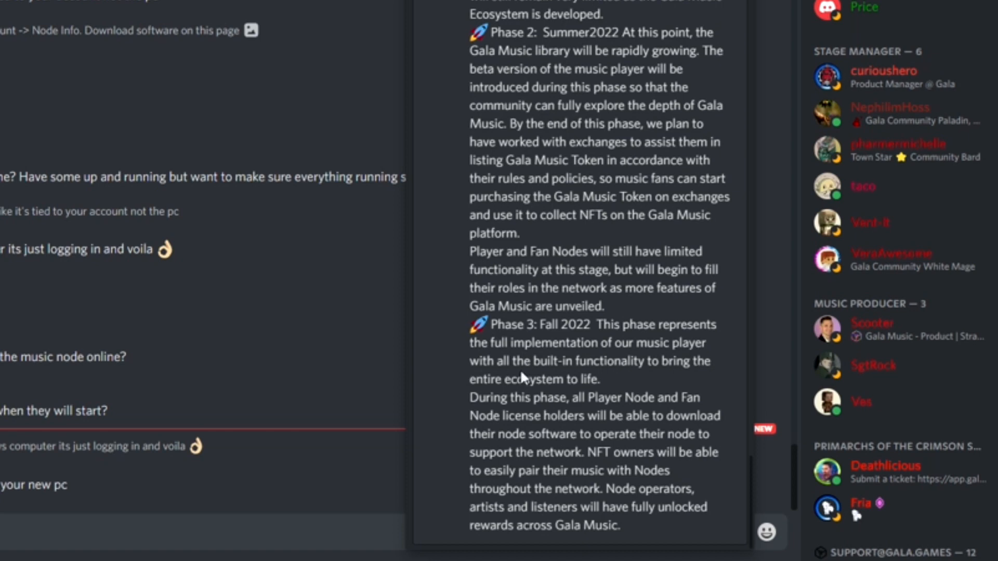
pyautogui.moveTo(519, 377)
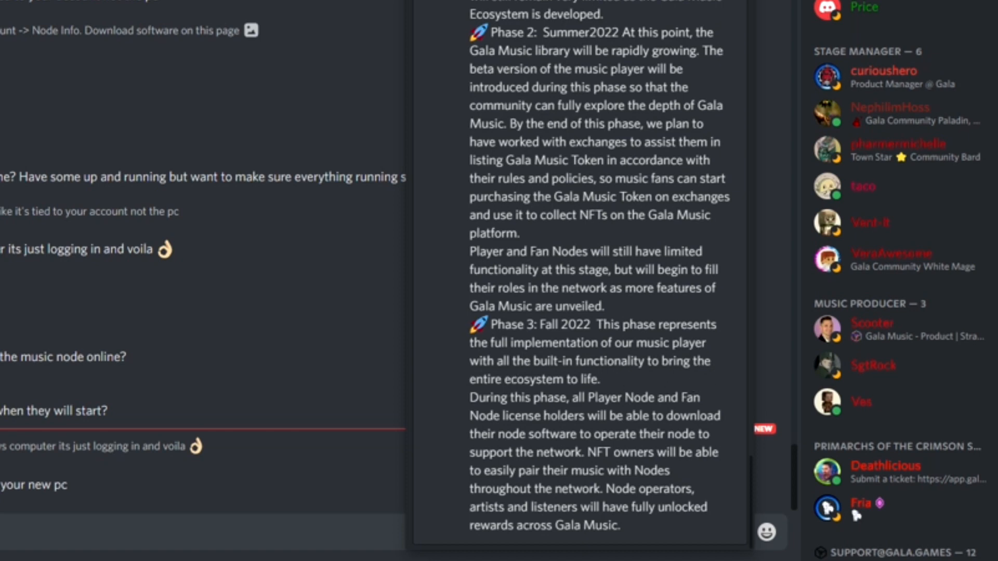
pyautogui.moveTo(639, 377)
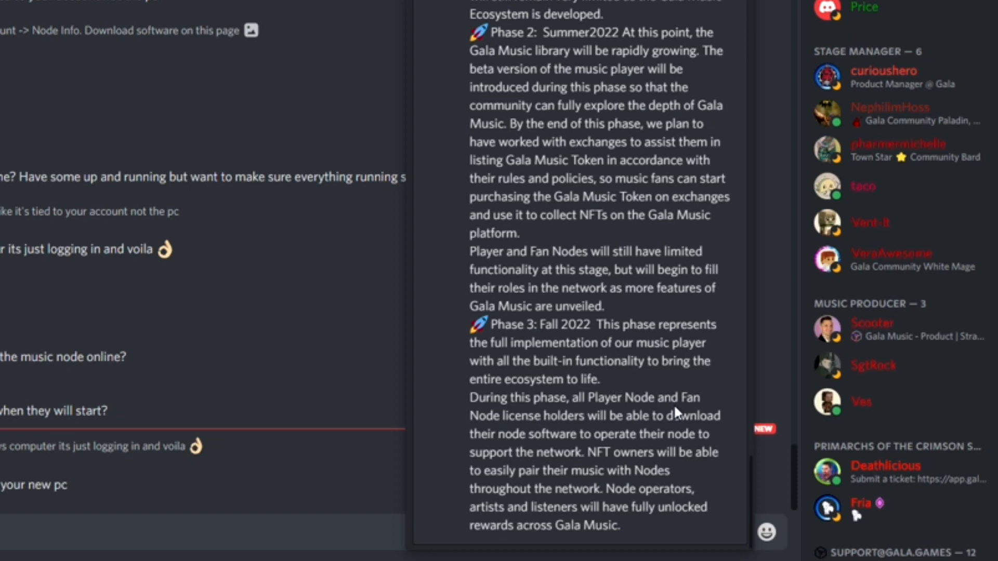
pyautogui.moveTo(677, 412)
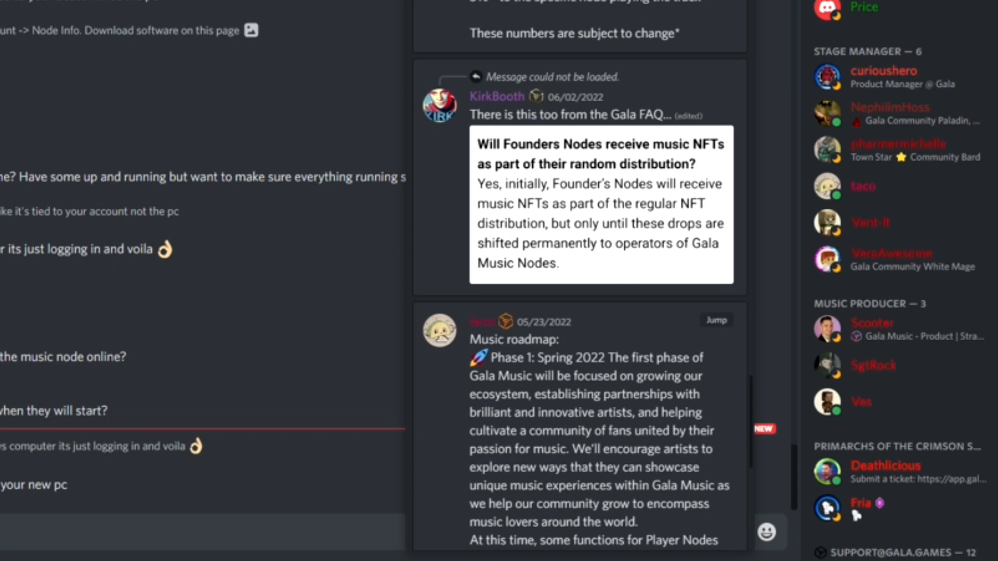
pyautogui.moveTo(610, 410)
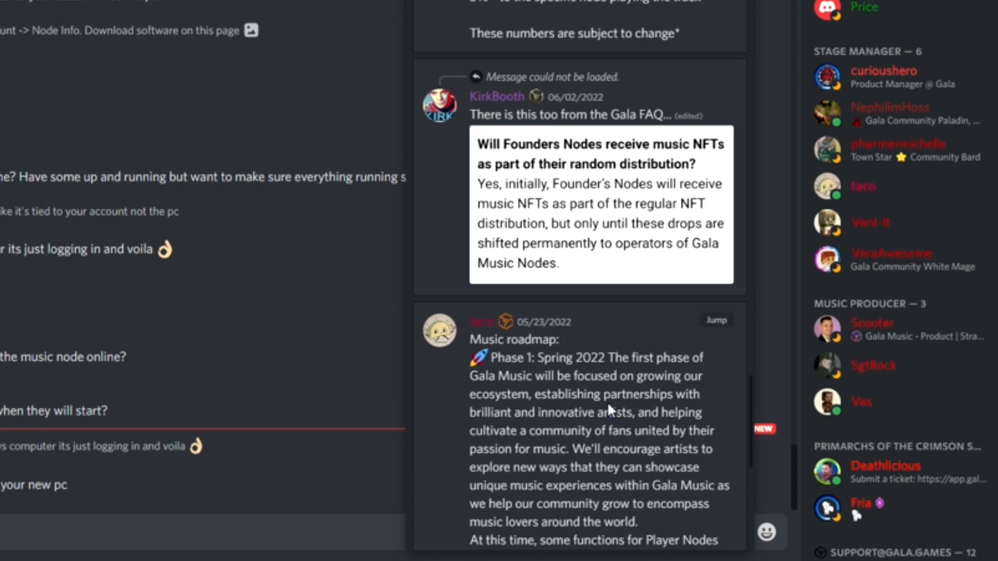
# Step: Scroll the Discord pinned messages to the play reward split and node guide links
pyautogui.scroll(-3)
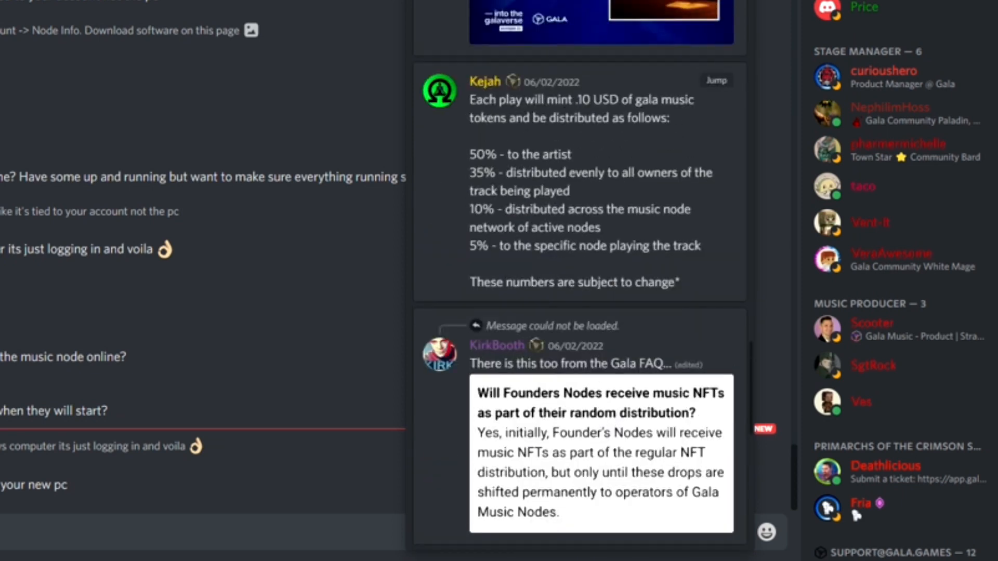
pyautogui.moveTo(638, 147)
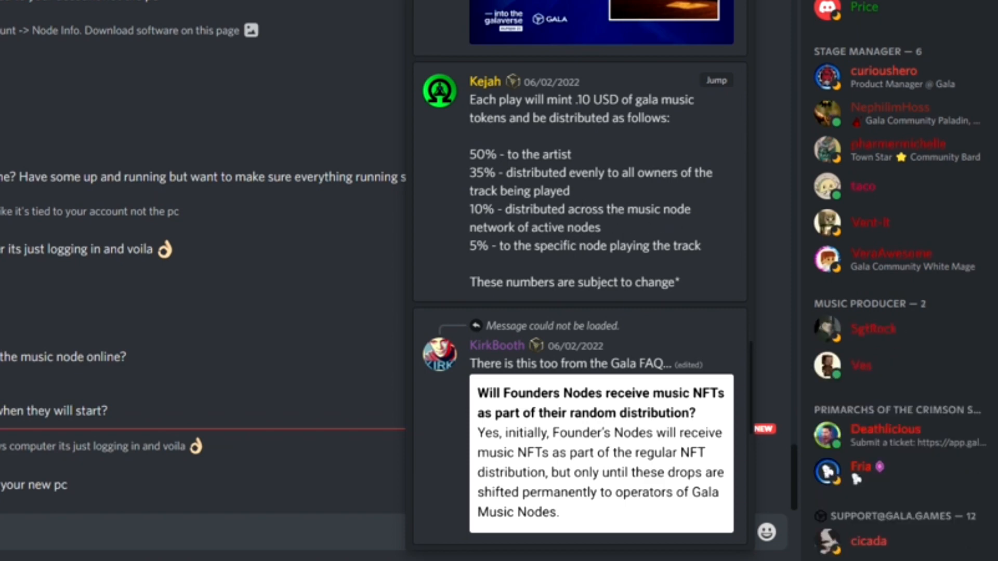
pyautogui.moveTo(588, 267)
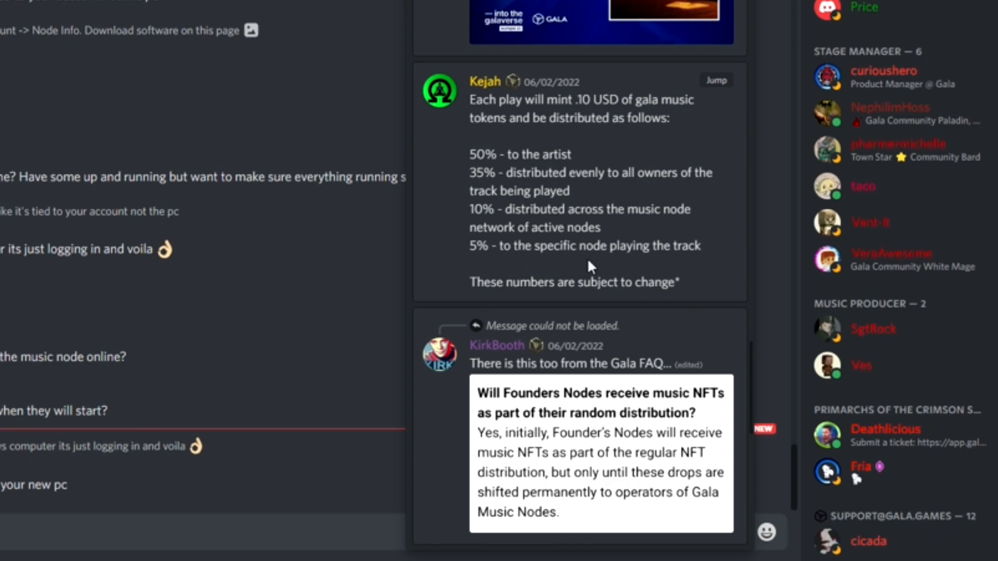
pyautogui.scroll(-3)
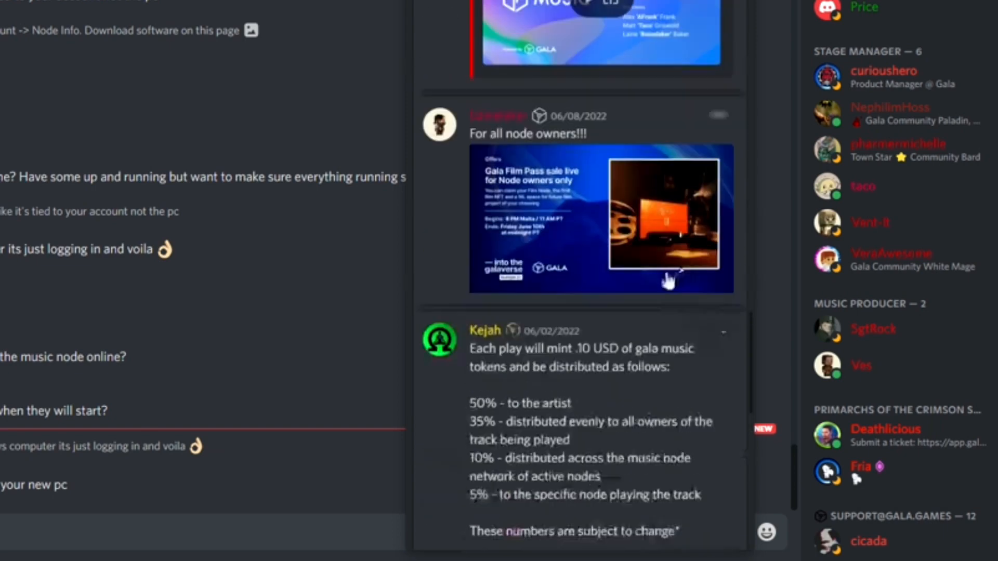
pyautogui.click(780, 4)
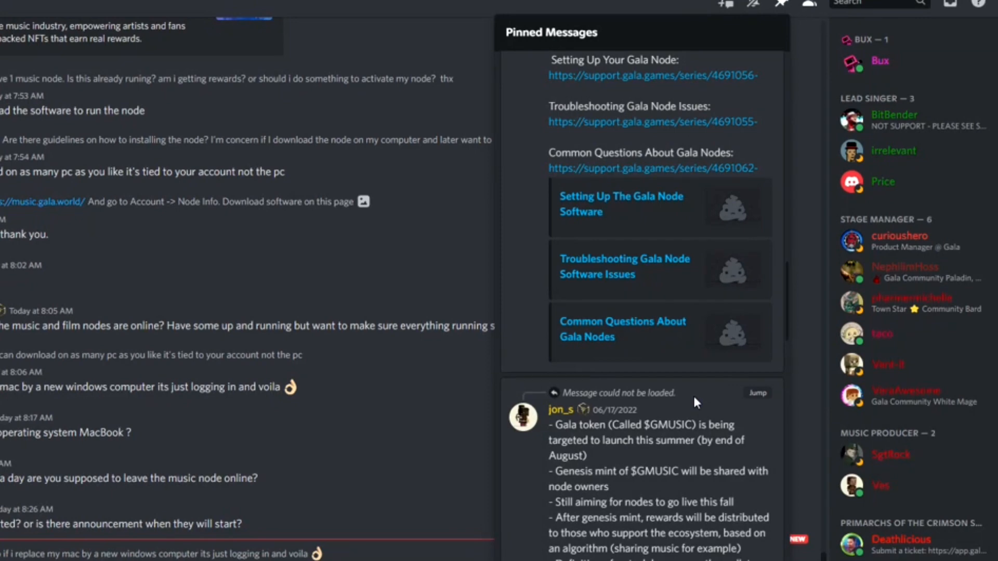
# Step: Scroll through the August 4 announcements about running music node software
pyautogui.scroll(-3)
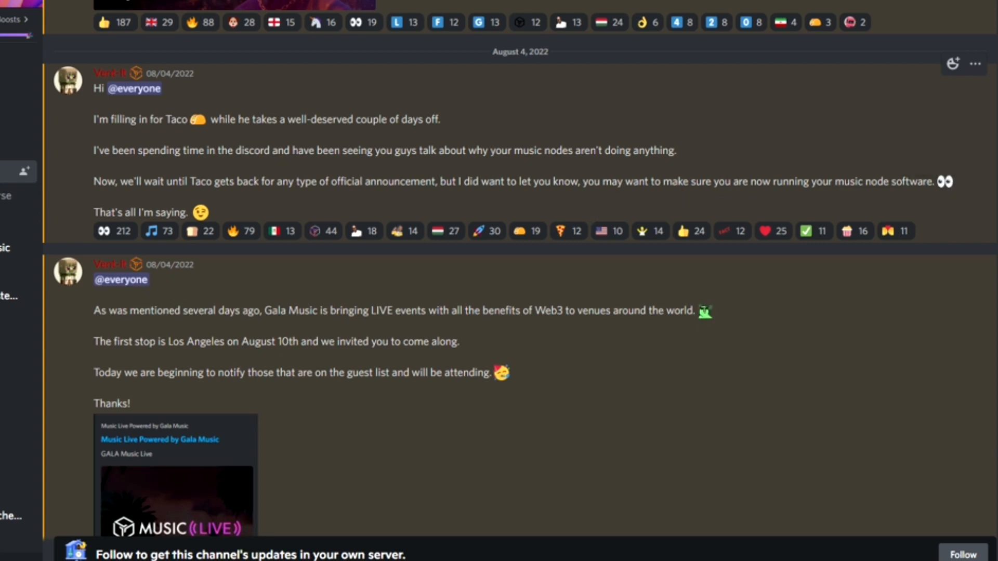
pyautogui.moveTo(791, 154)
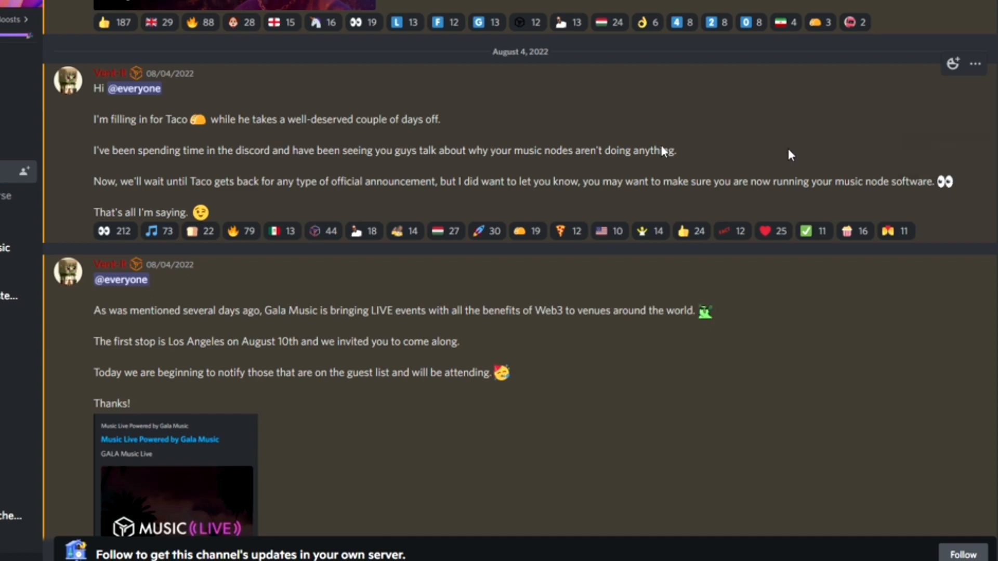
pyautogui.moveTo(357, 394)
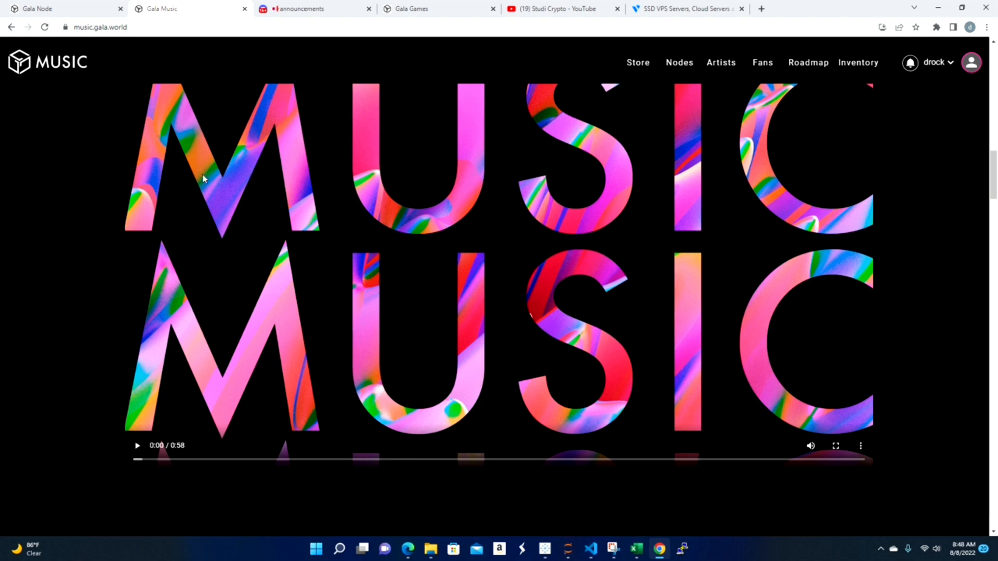
pyautogui.moveTo(118, 182)
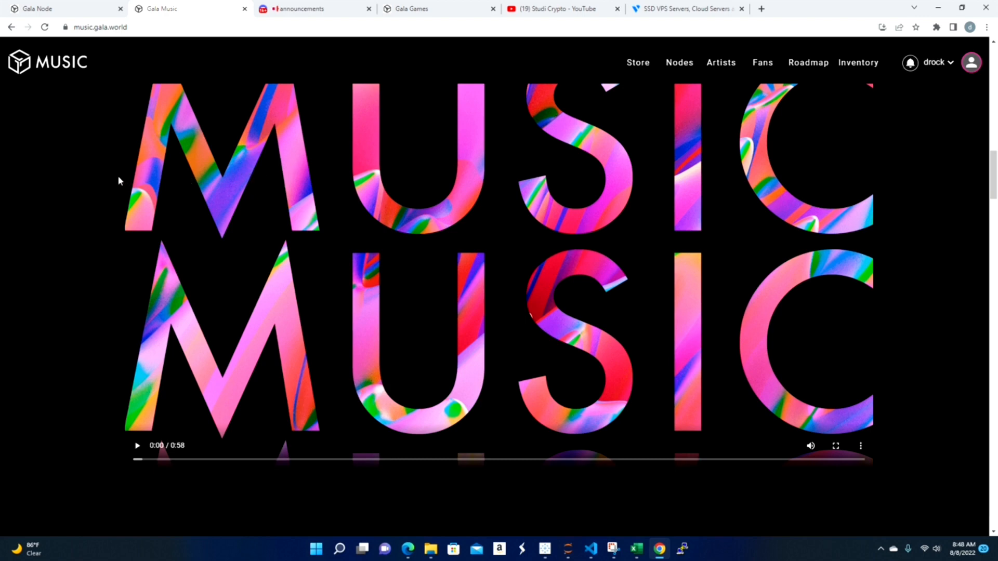